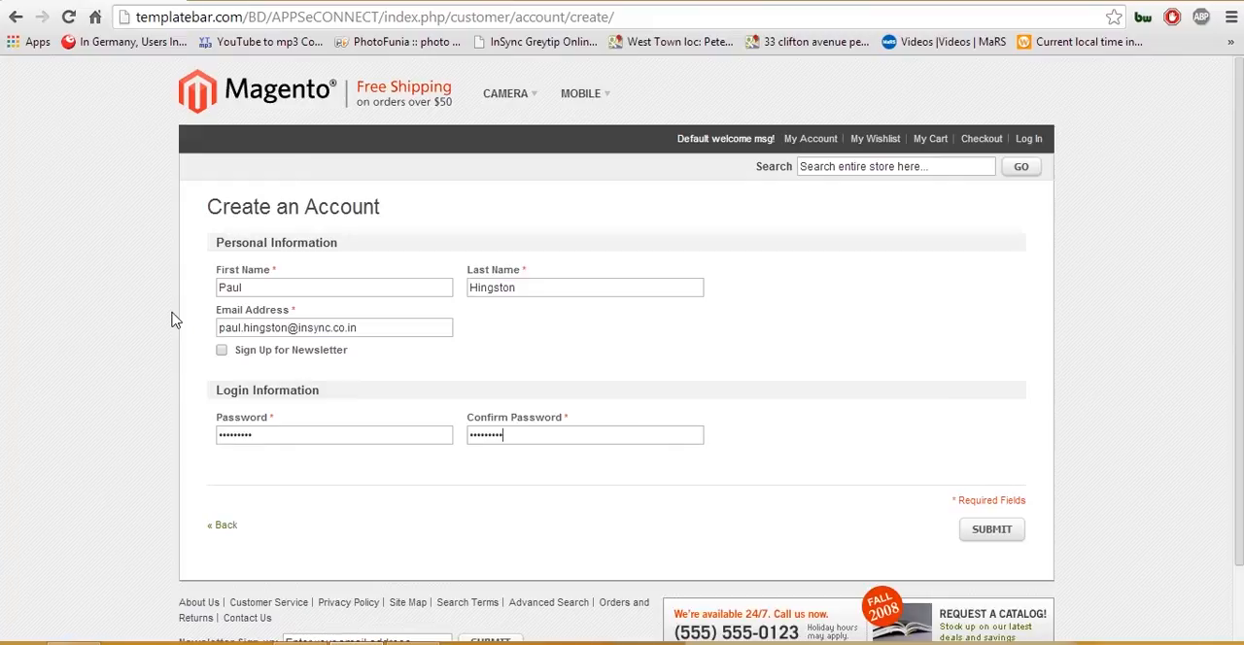
mouse_move(365, 323)
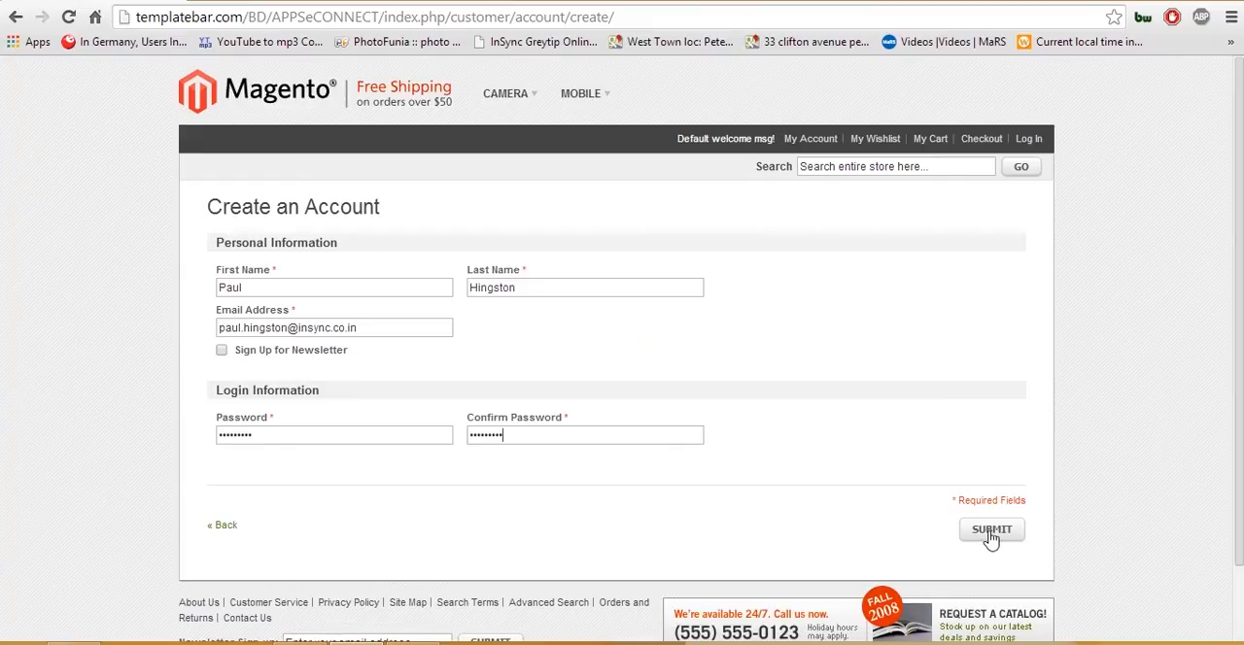
left_click(991, 528)
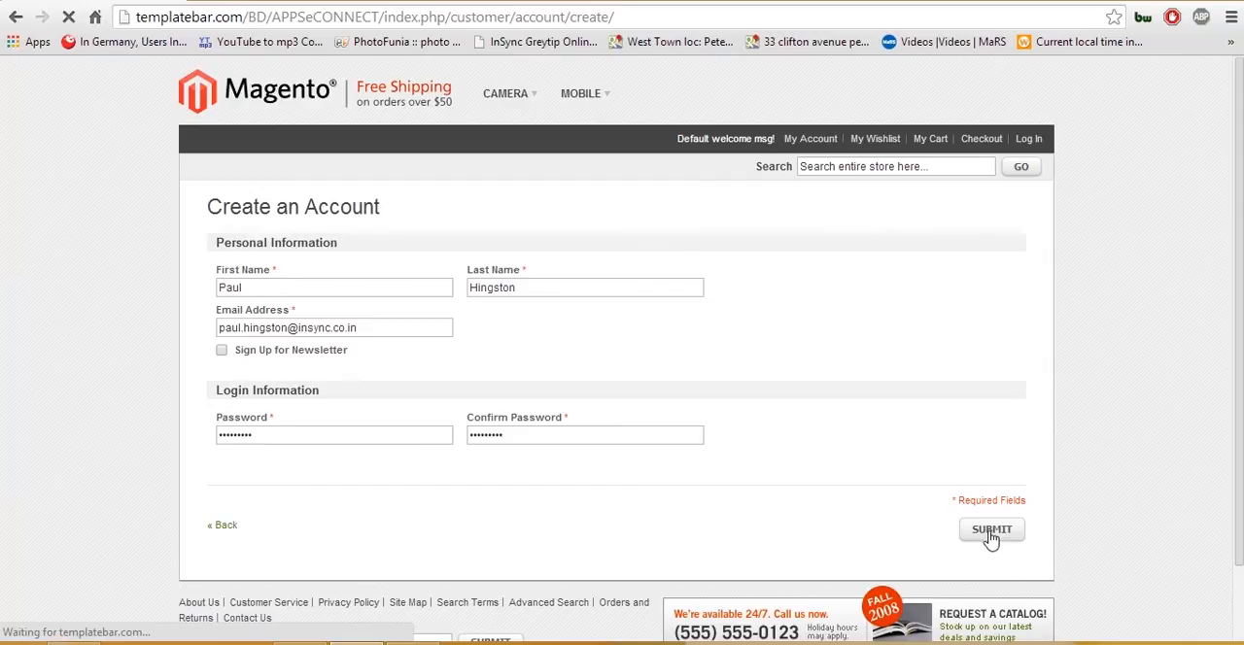
left_click(989, 529)
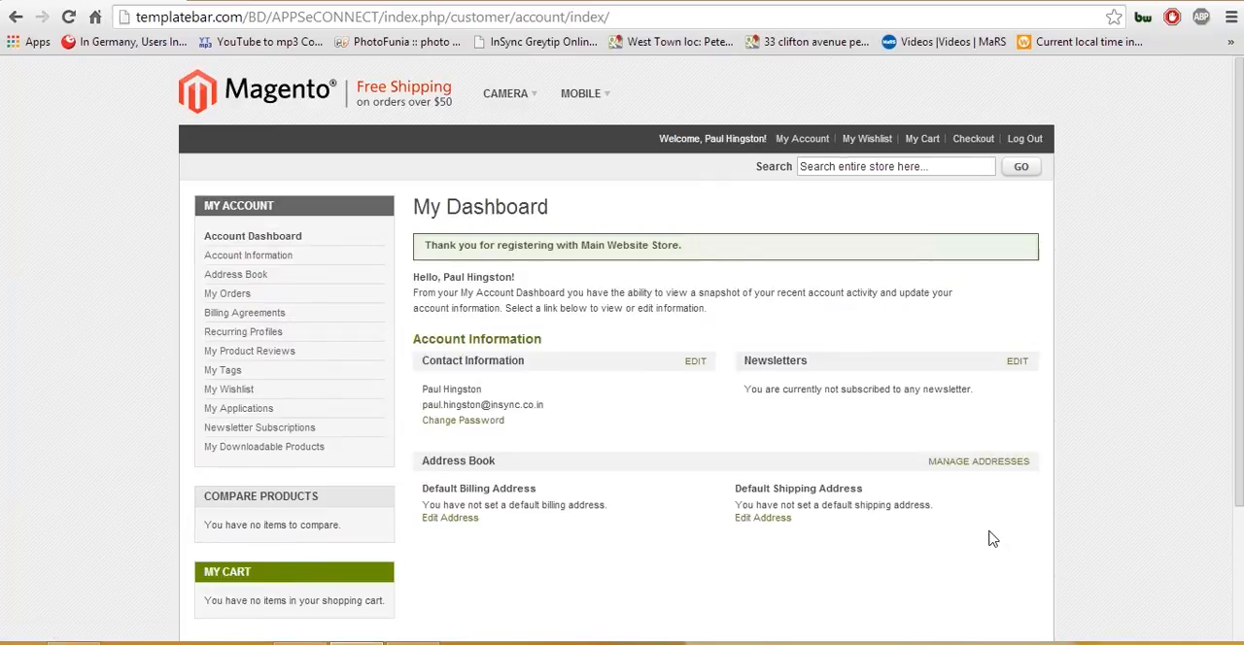
- Add the Strongsville, Ohio address in the Address Book as default billing and shipping
left_click(235, 274)
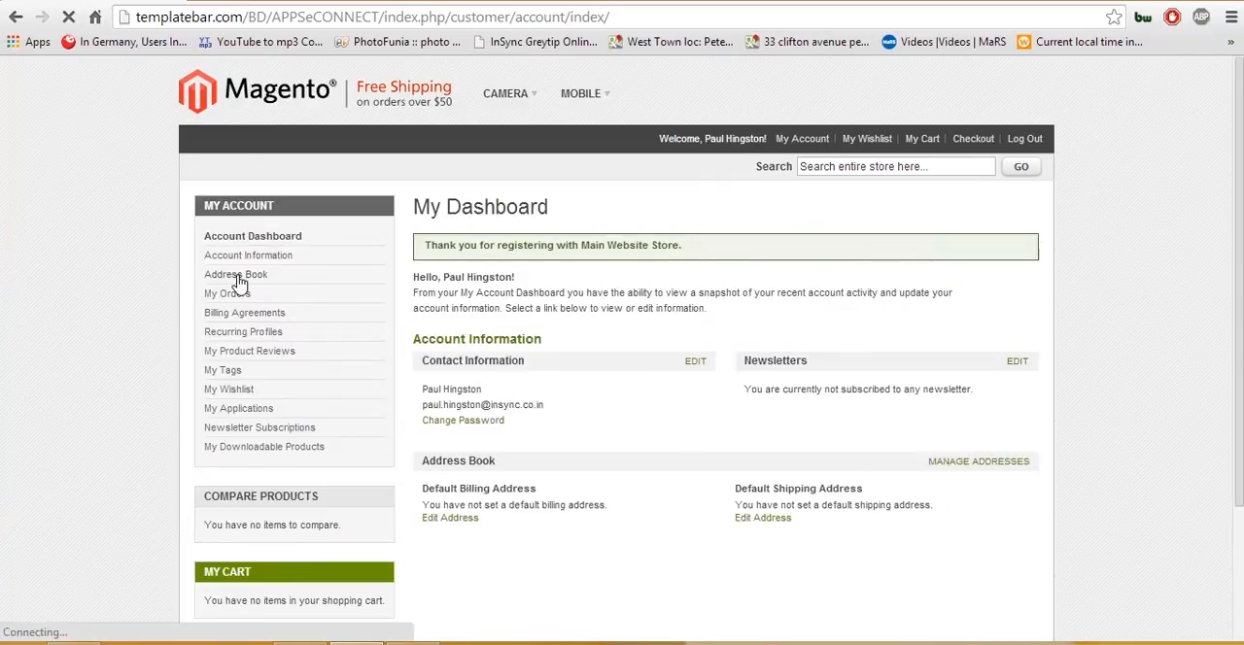
left_click(235, 274)
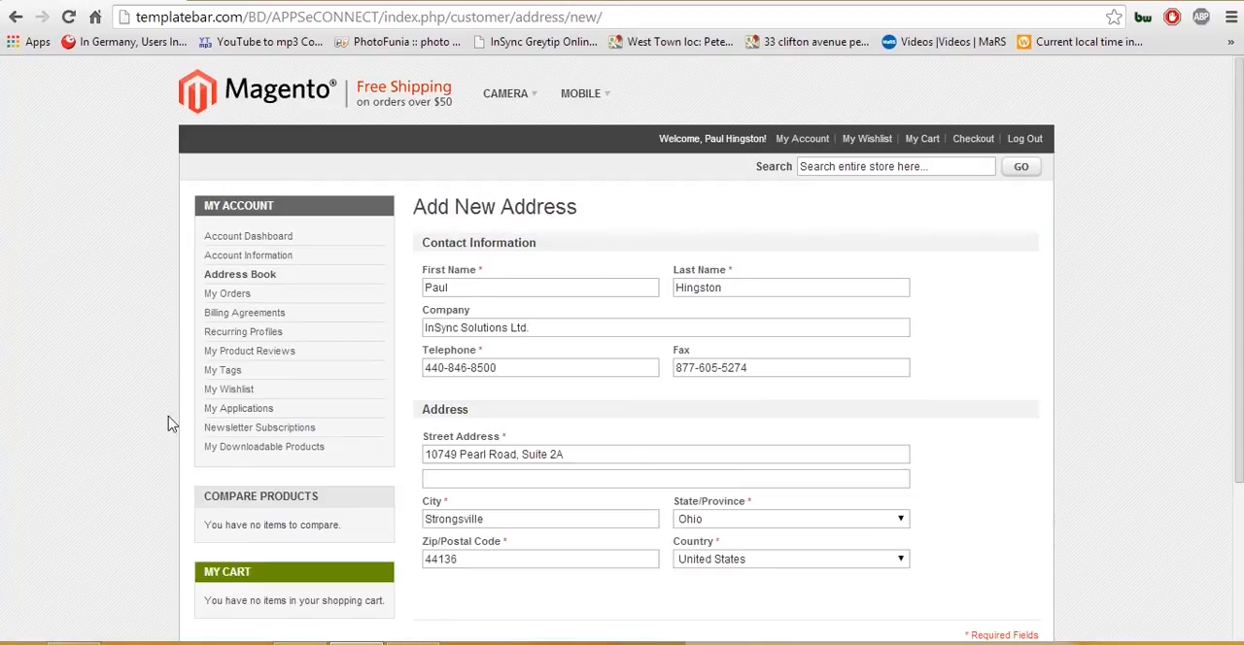
scroll("down", 3)
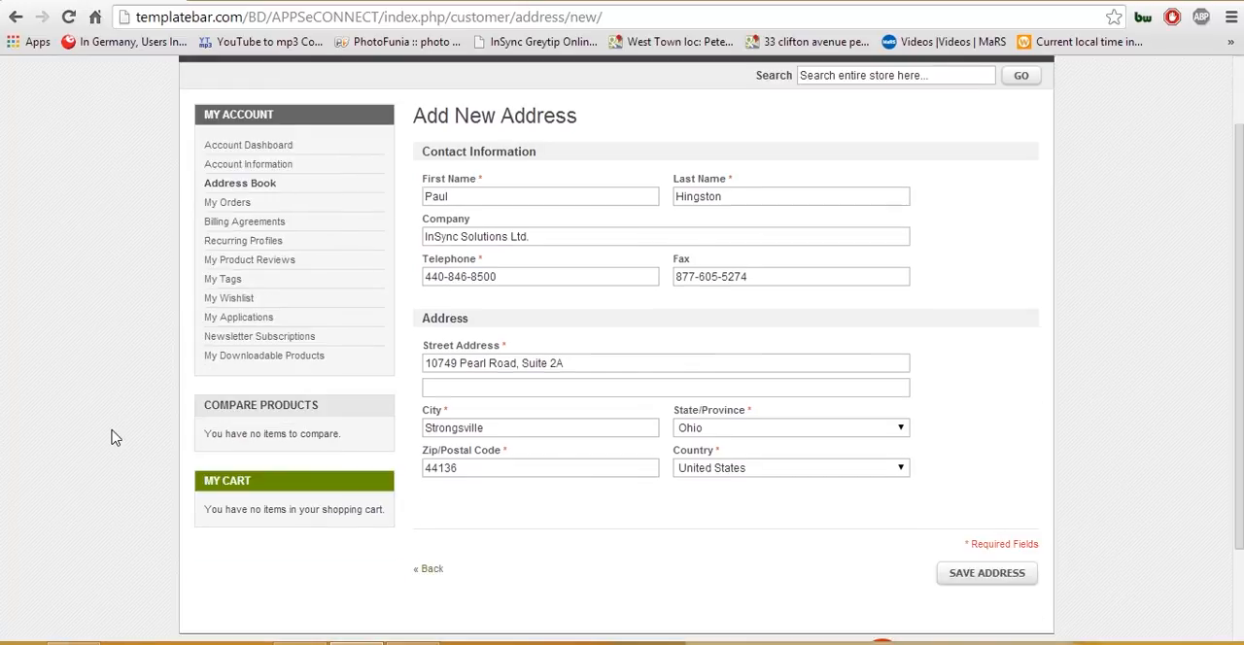
left_click(985, 574)
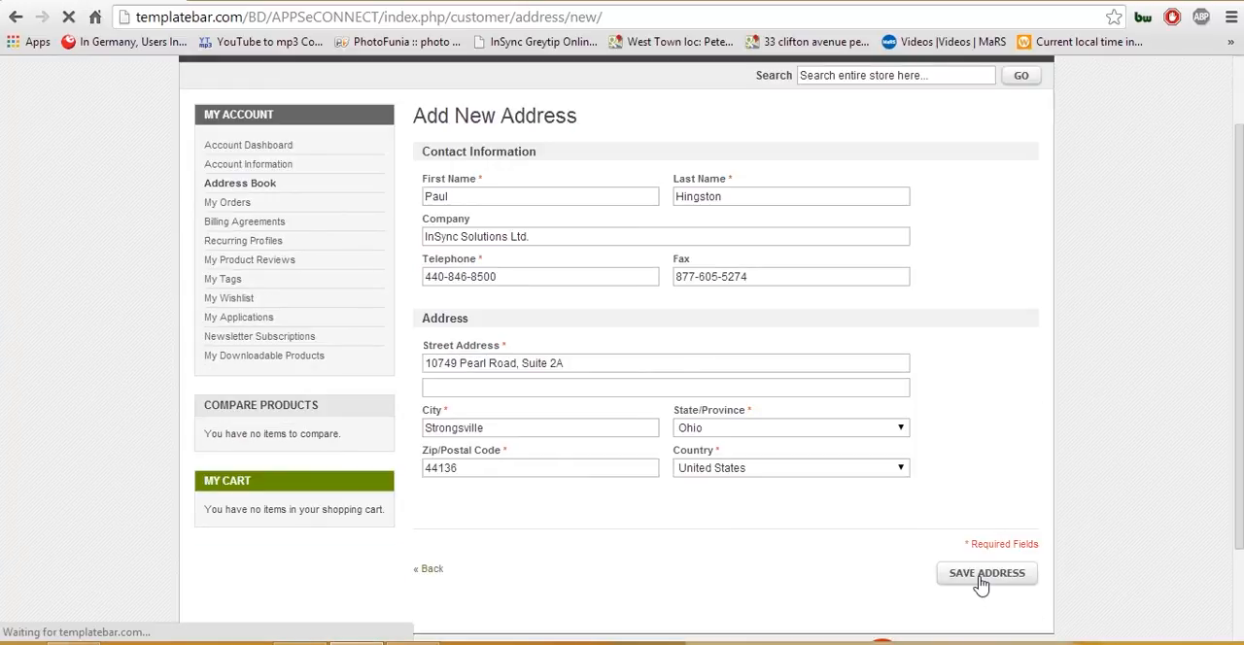
left_click(985, 573)
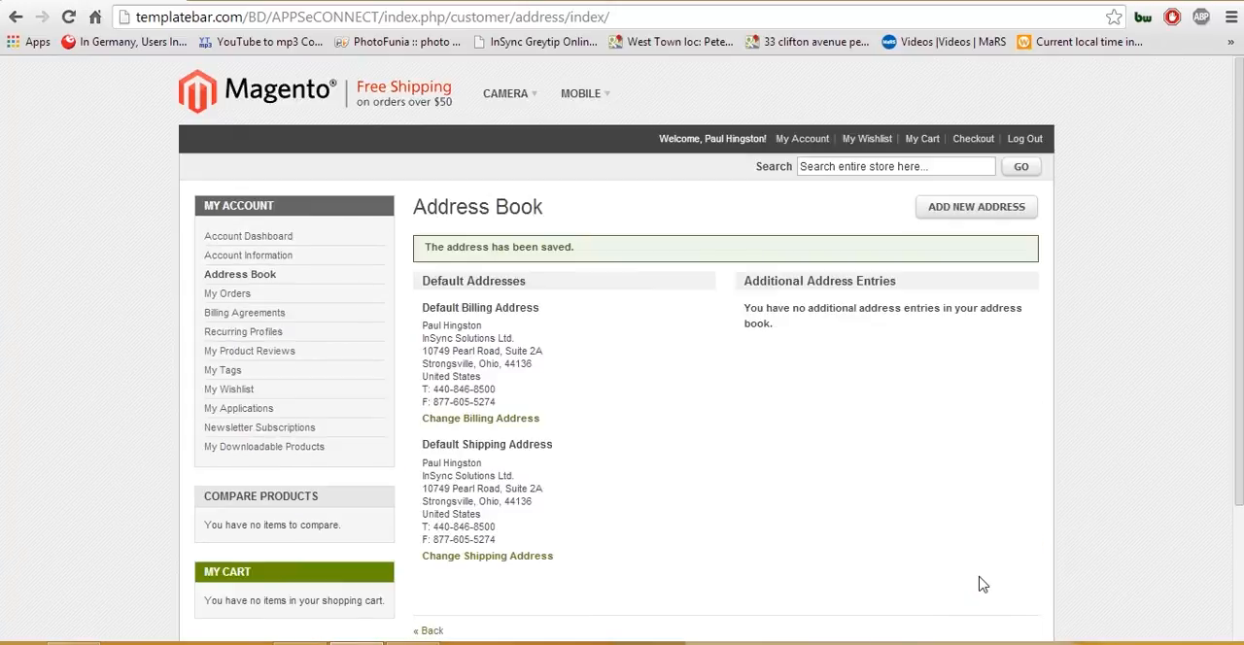
- Add the Apple iPhone 5 ($849.00) from the Mobile category to the cart
left_click(581, 93)
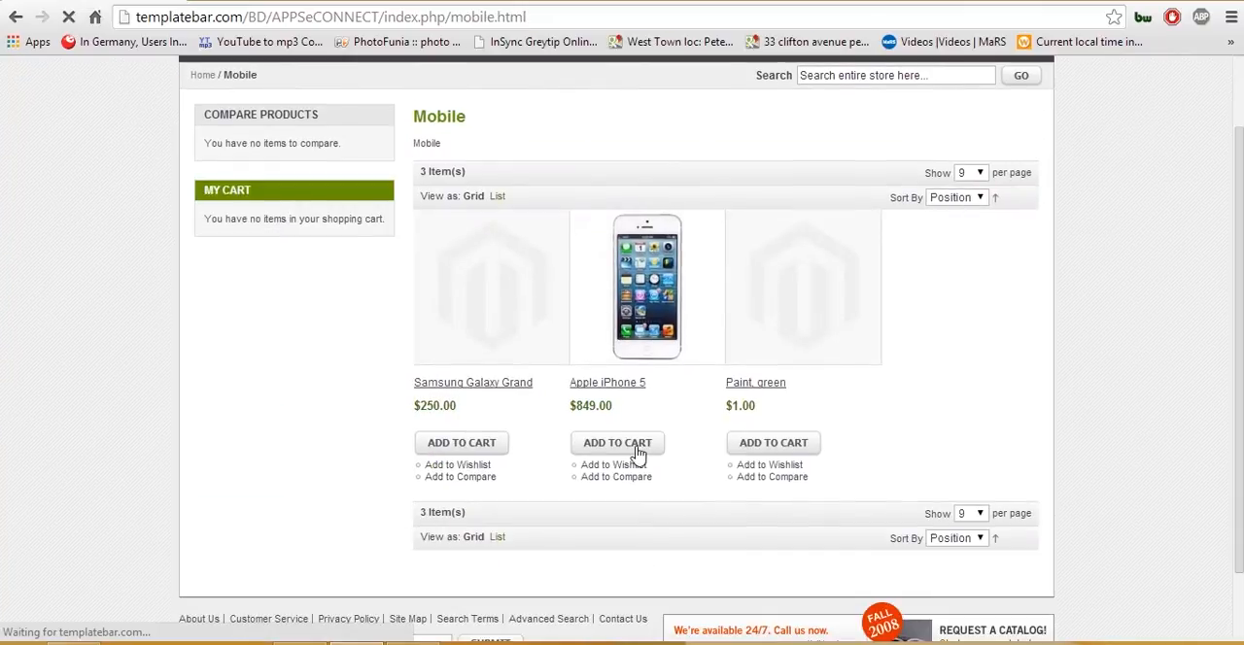
left_click(618, 443)
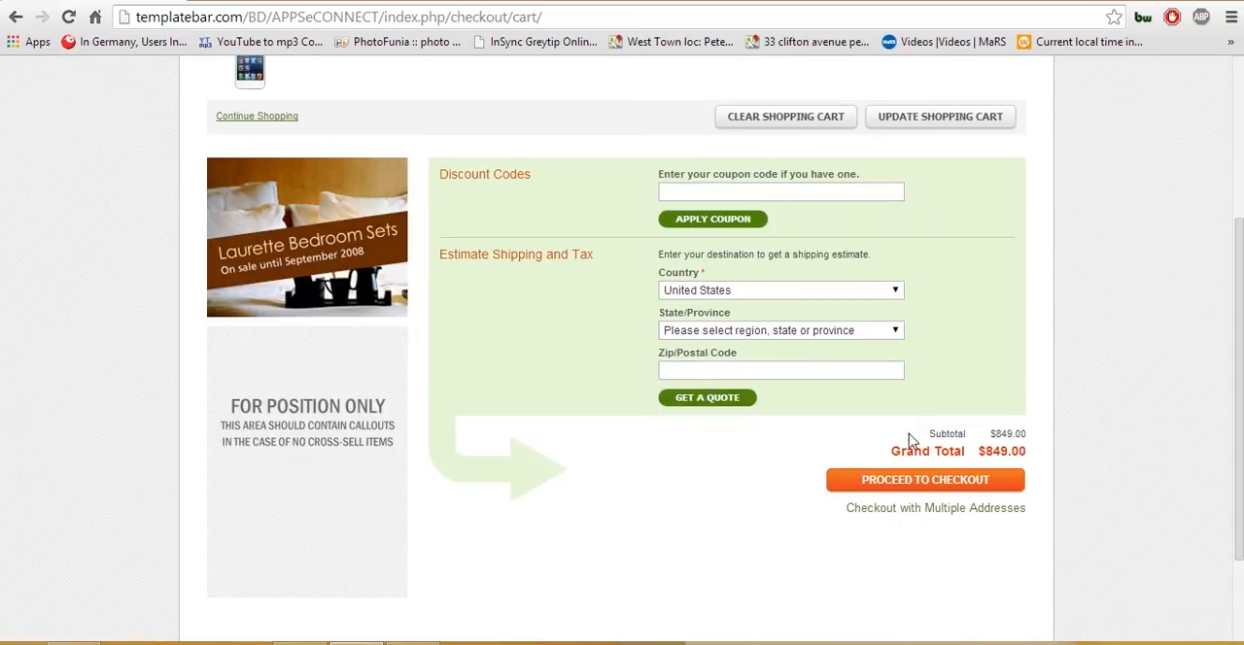
- Check out with the saved billing address, Free Shipping and Check / Money order, and place the order
left_click(925, 480)
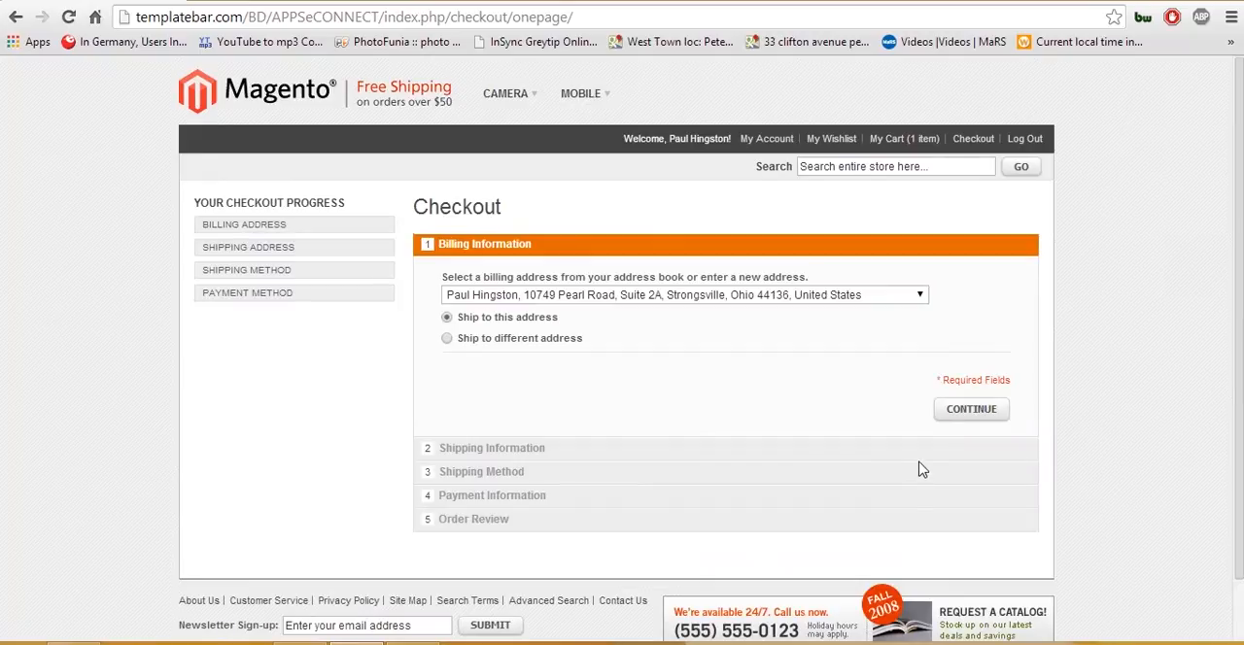
left_click(971, 408)
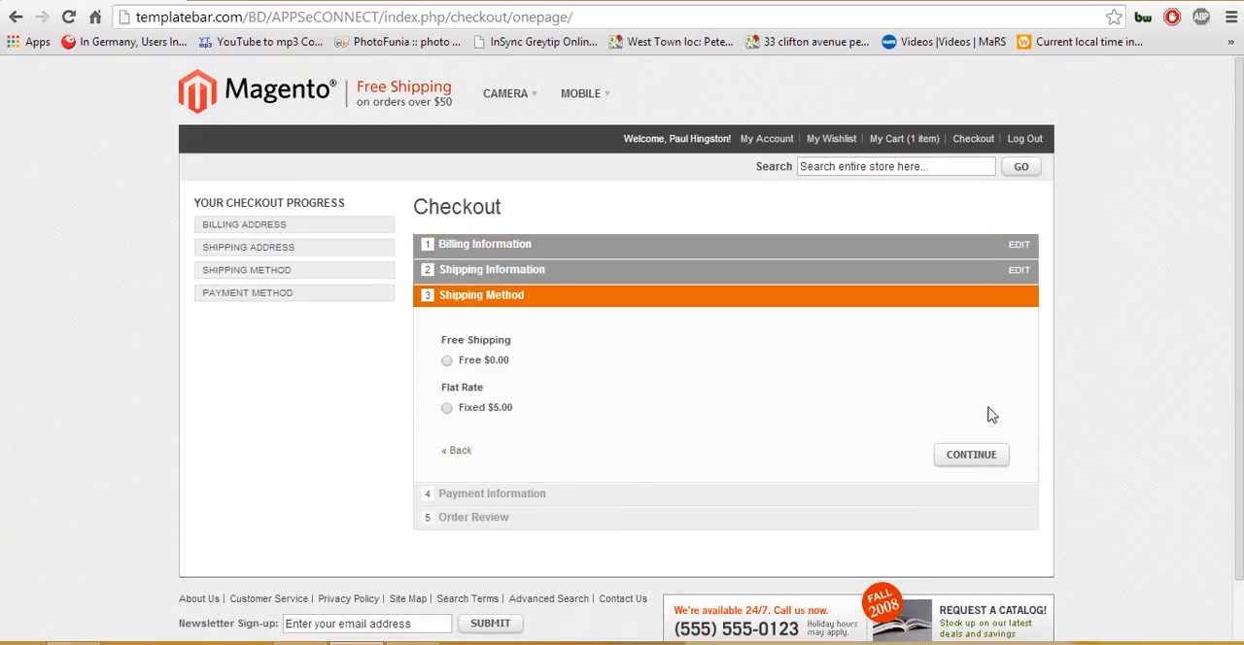
left_click(447, 360)
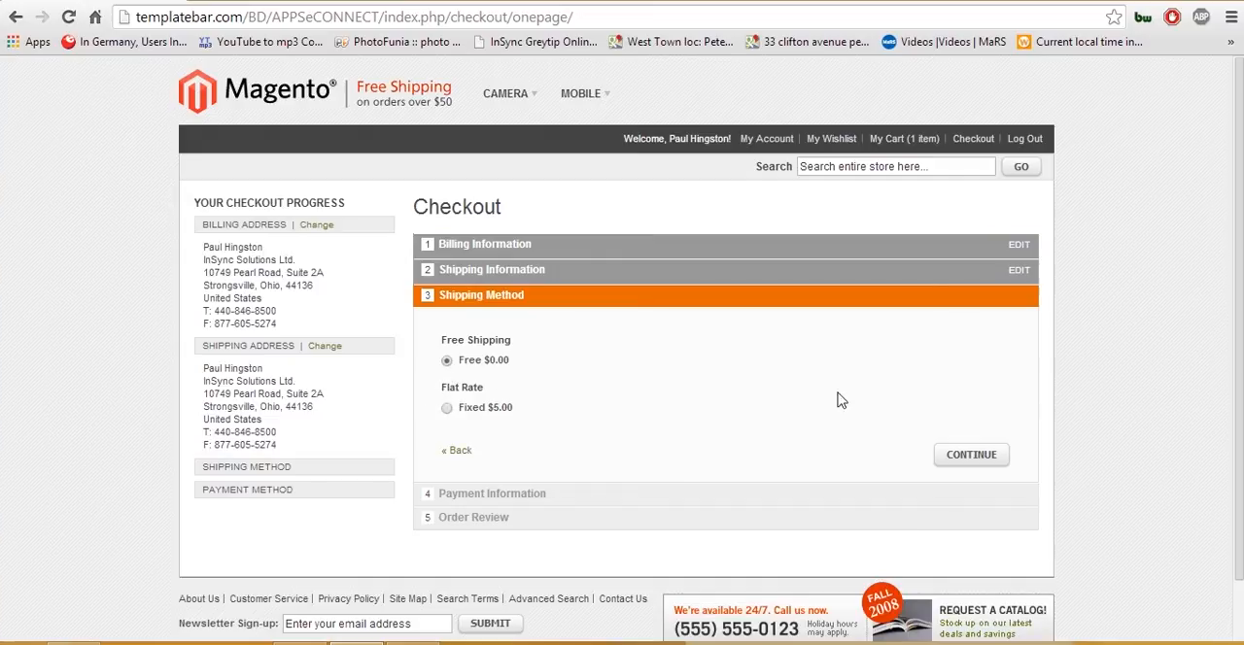
left_click(972, 455)
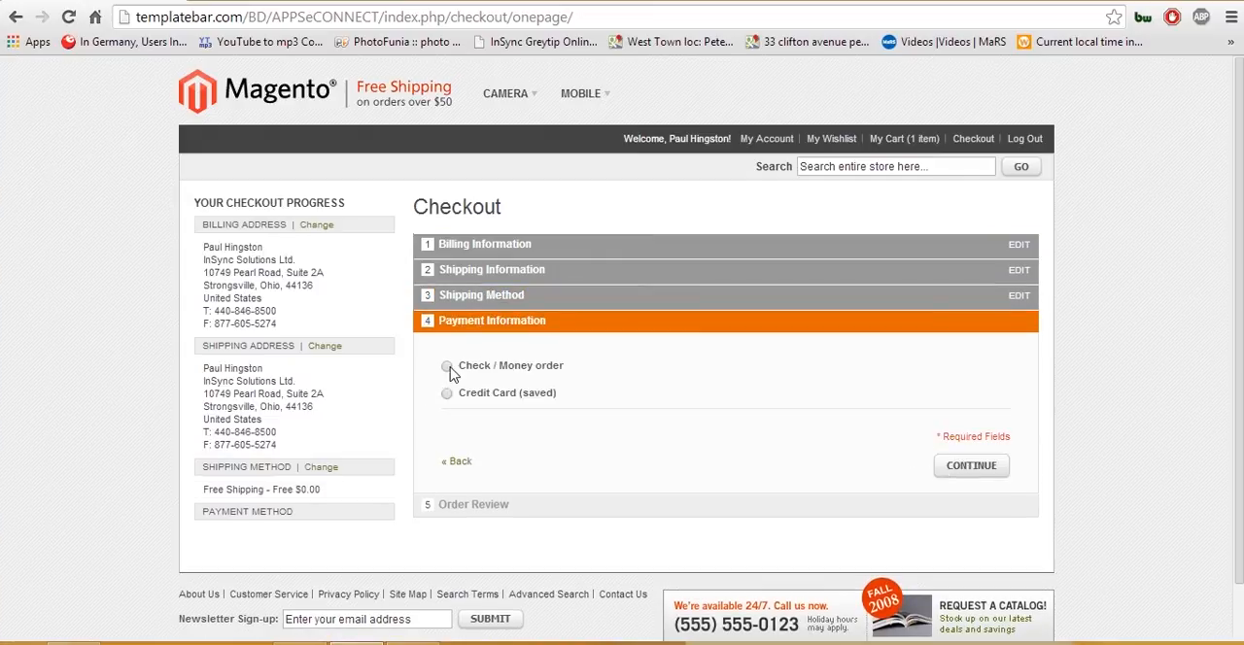
left_click(446, 366)
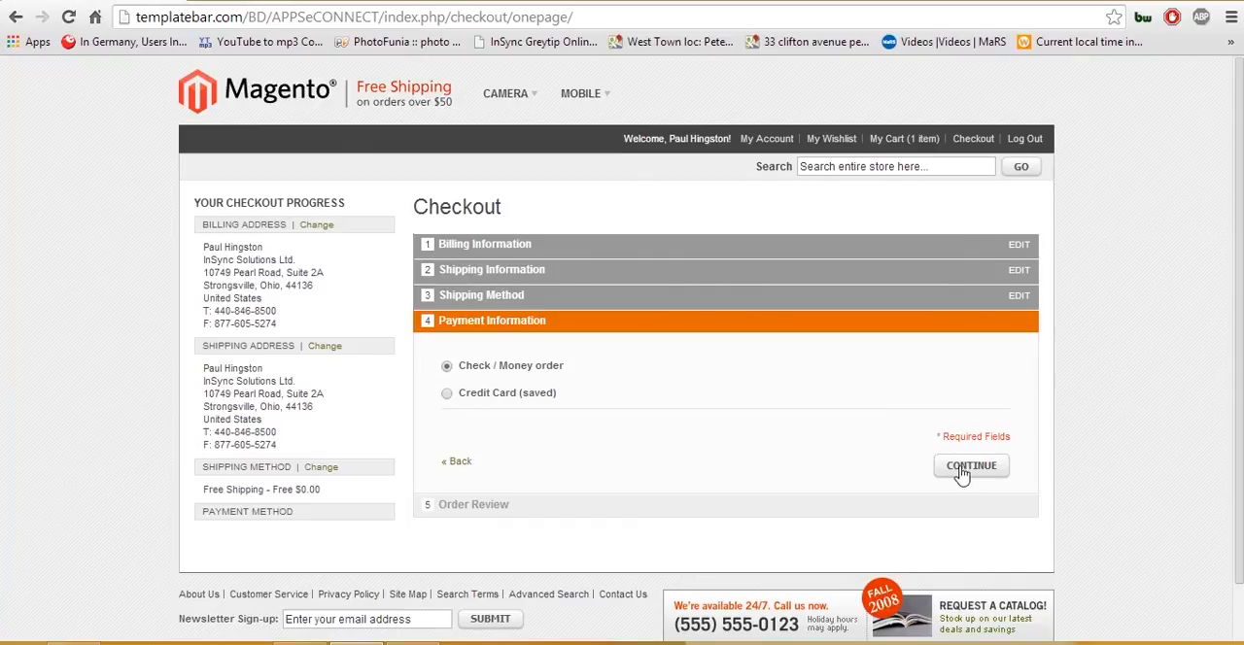
left_click(970, 467)
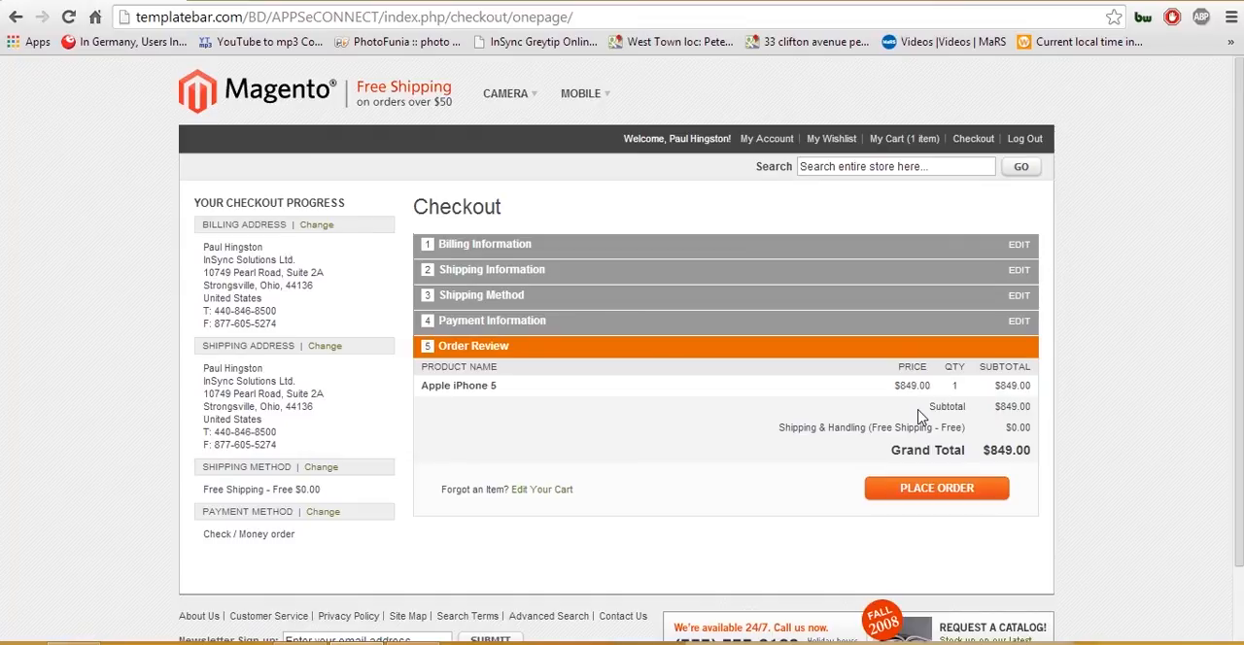
mouse_move(1042, 449)
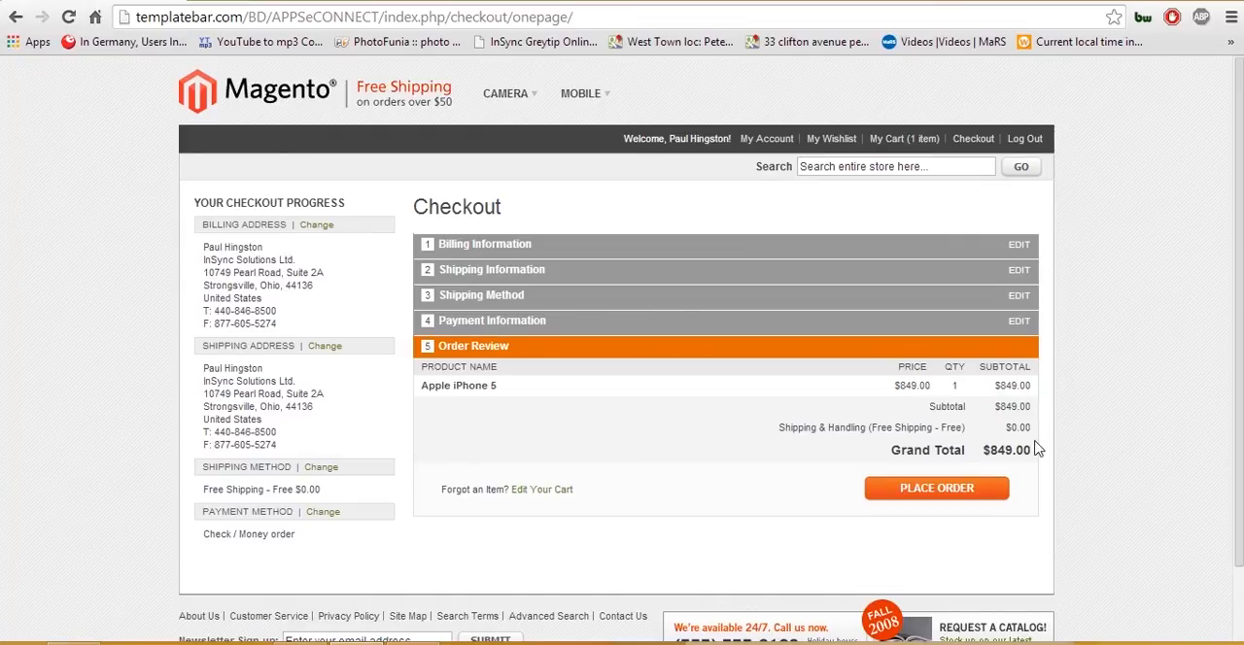
left_click(936, 488)
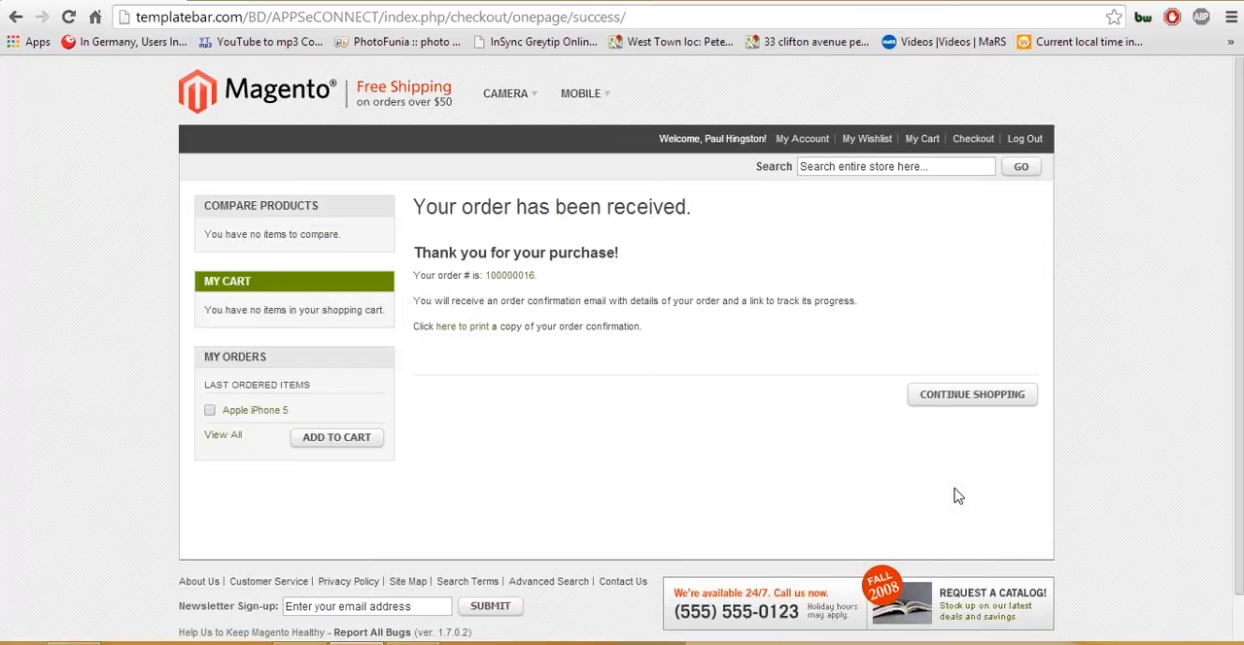
mouse_move(532, 294)
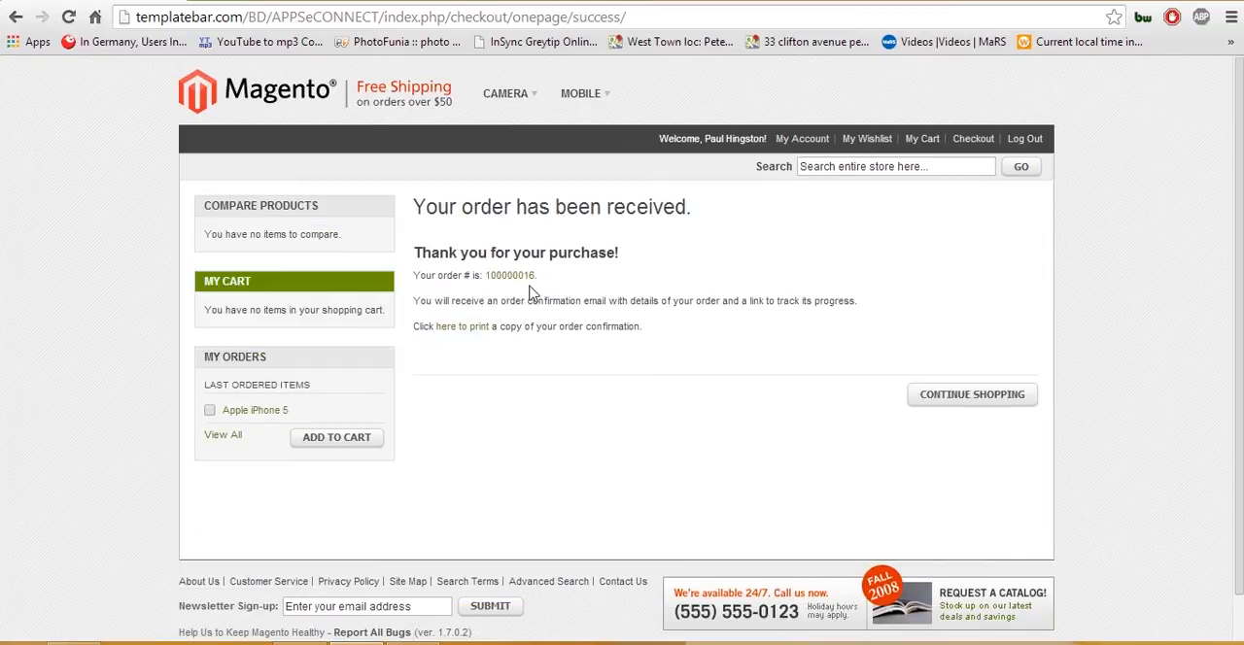
mouse_move(528, 288)
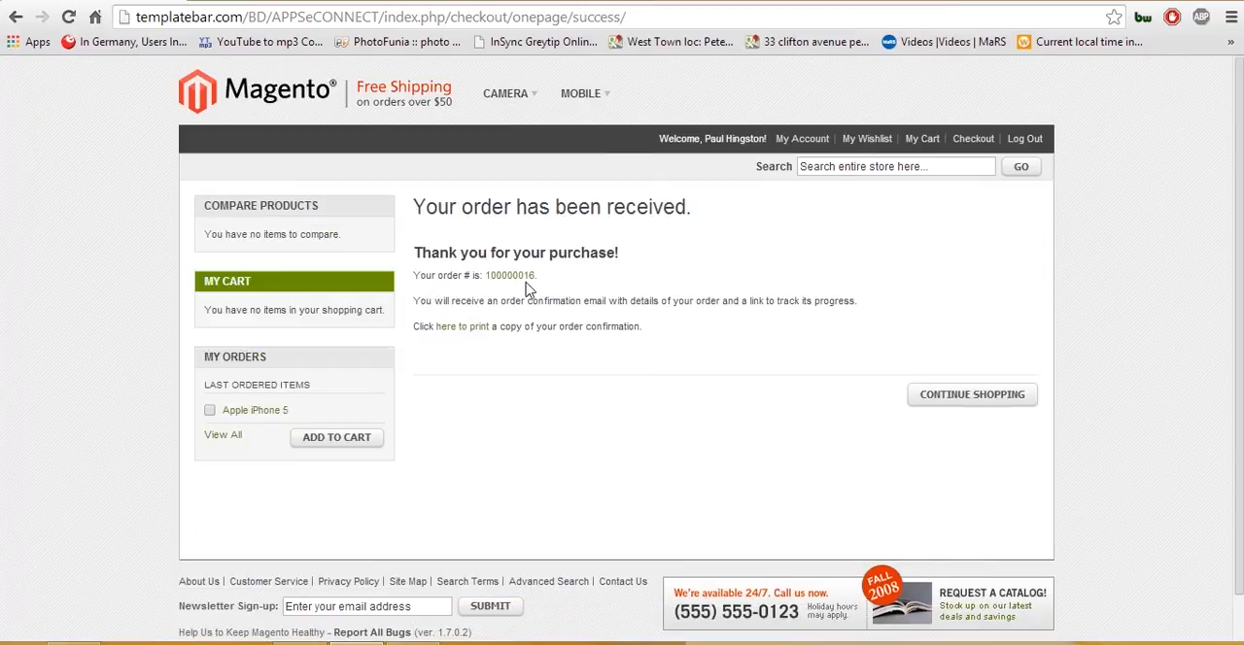
mouse_move(525, 283)
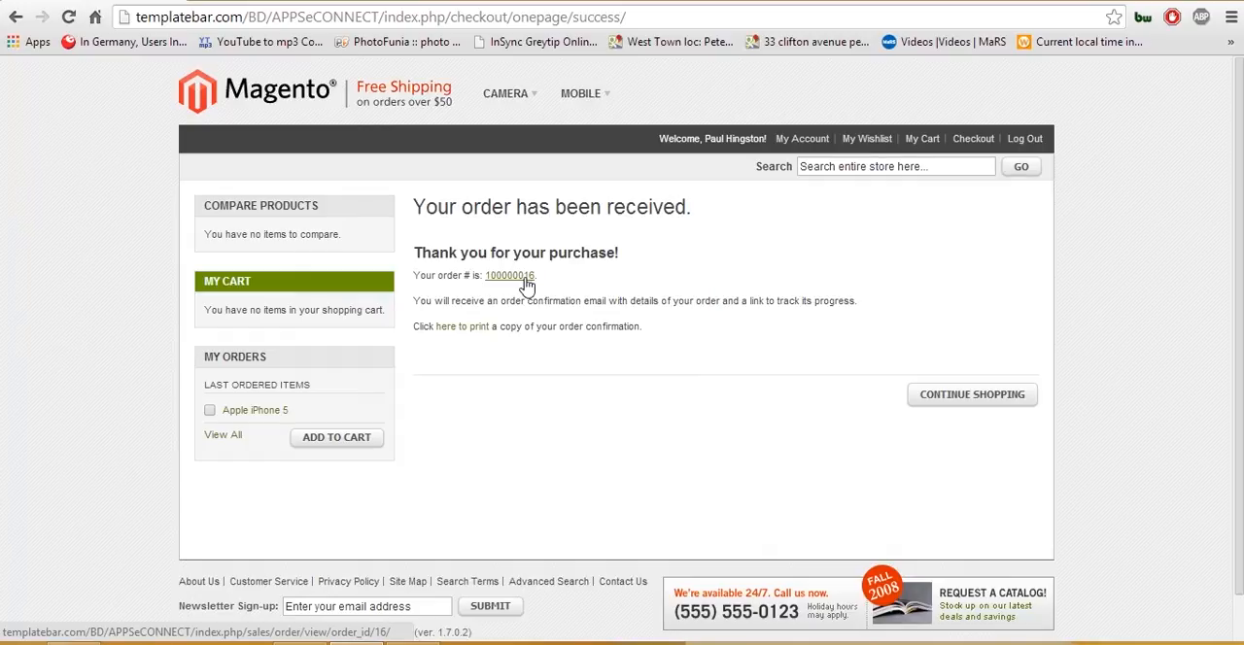
- View the placed order from its order number link on the success page
left_click(506, 276)
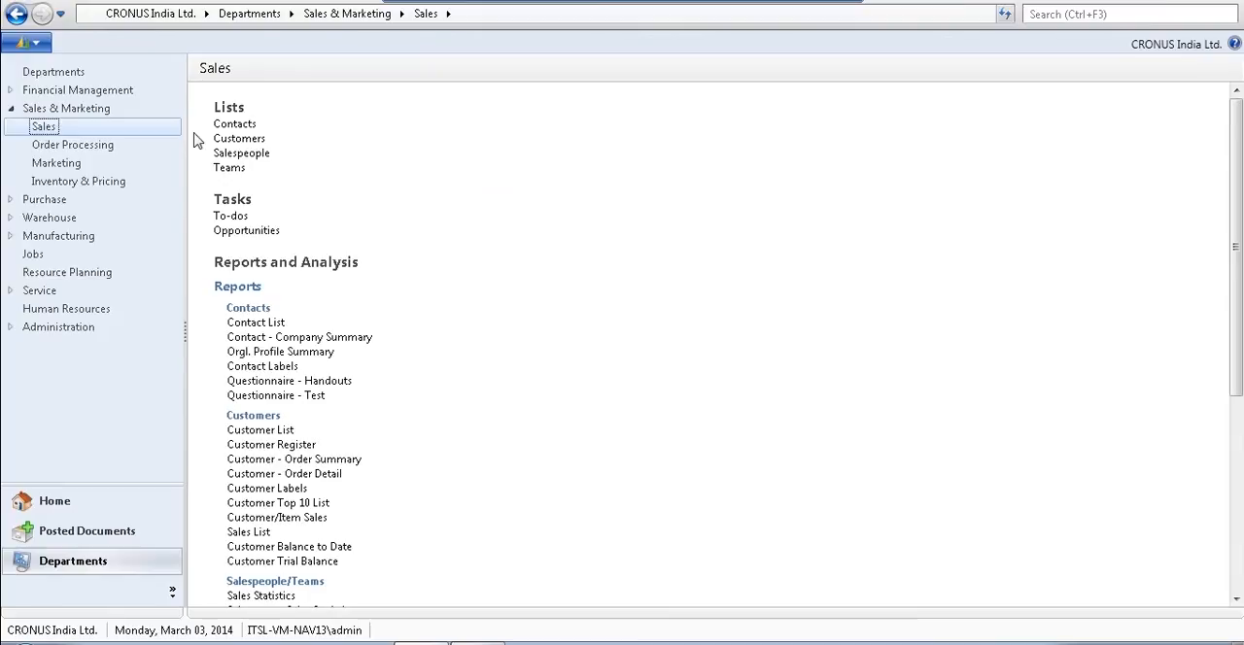
left_click(237, 138)
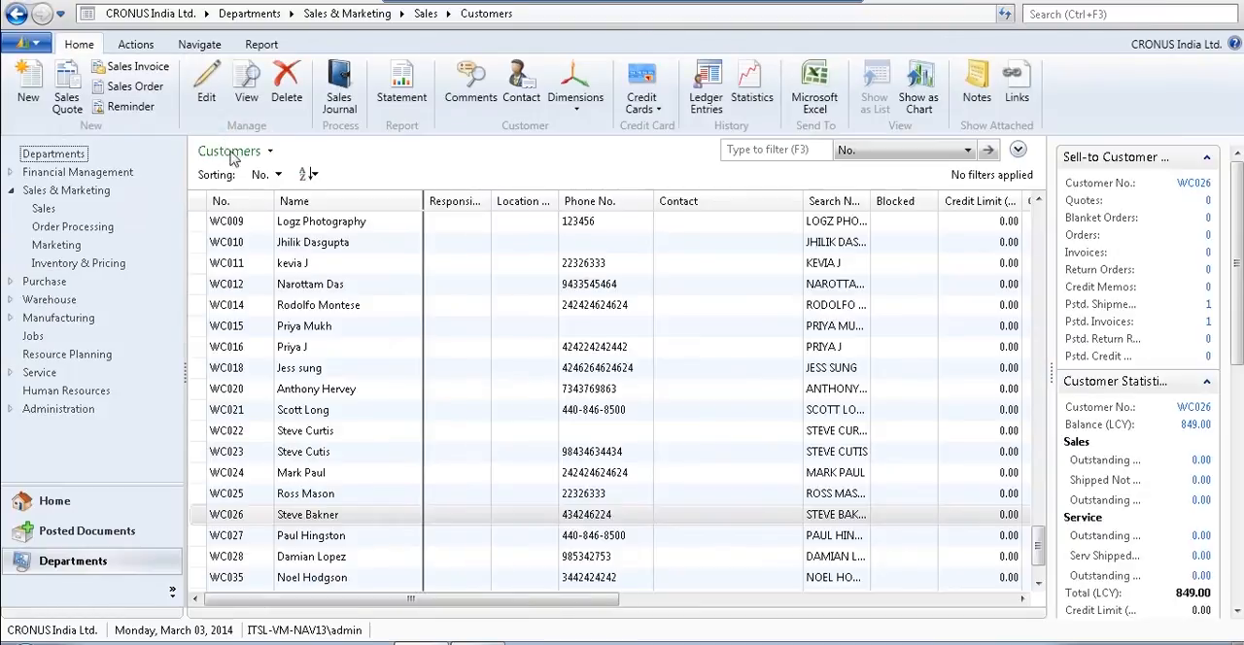
mouse_move(349, 556)
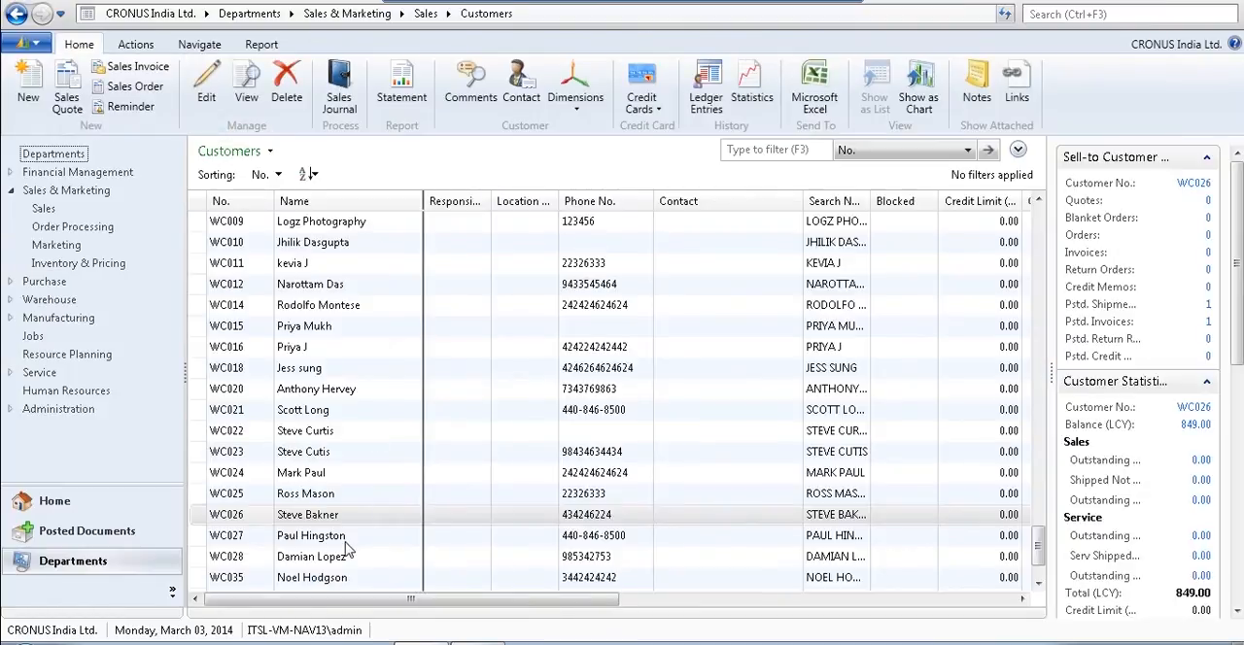
left_click(311, 536)
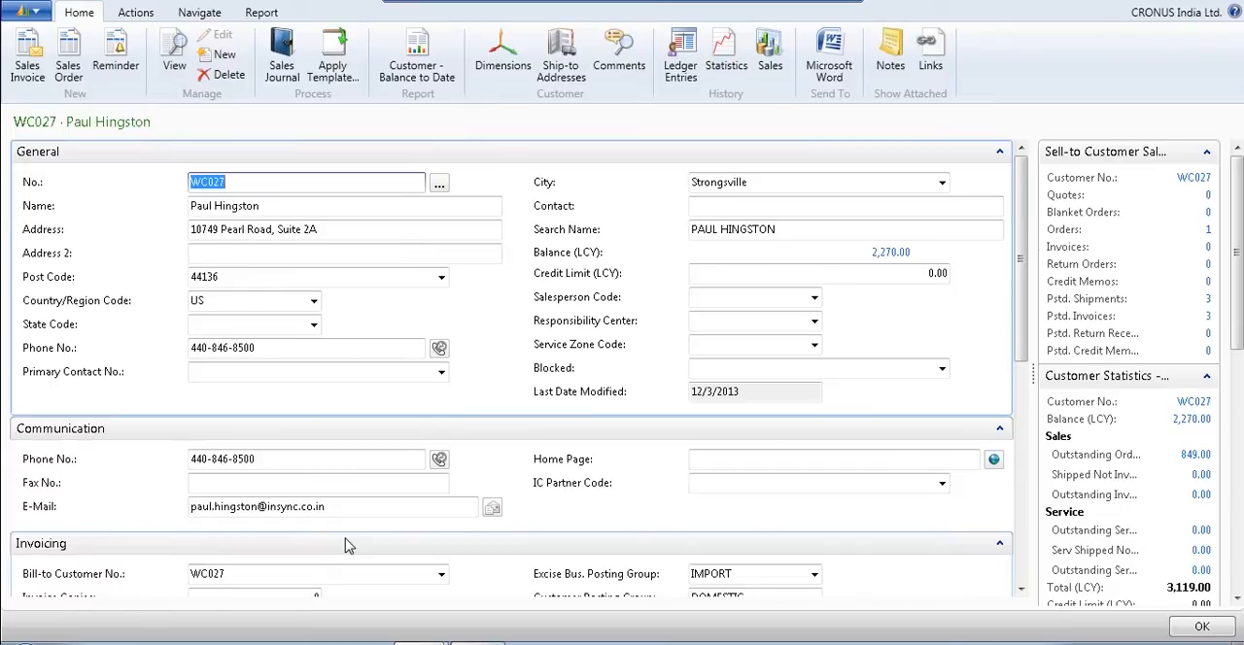
mouse_move(614, 382)
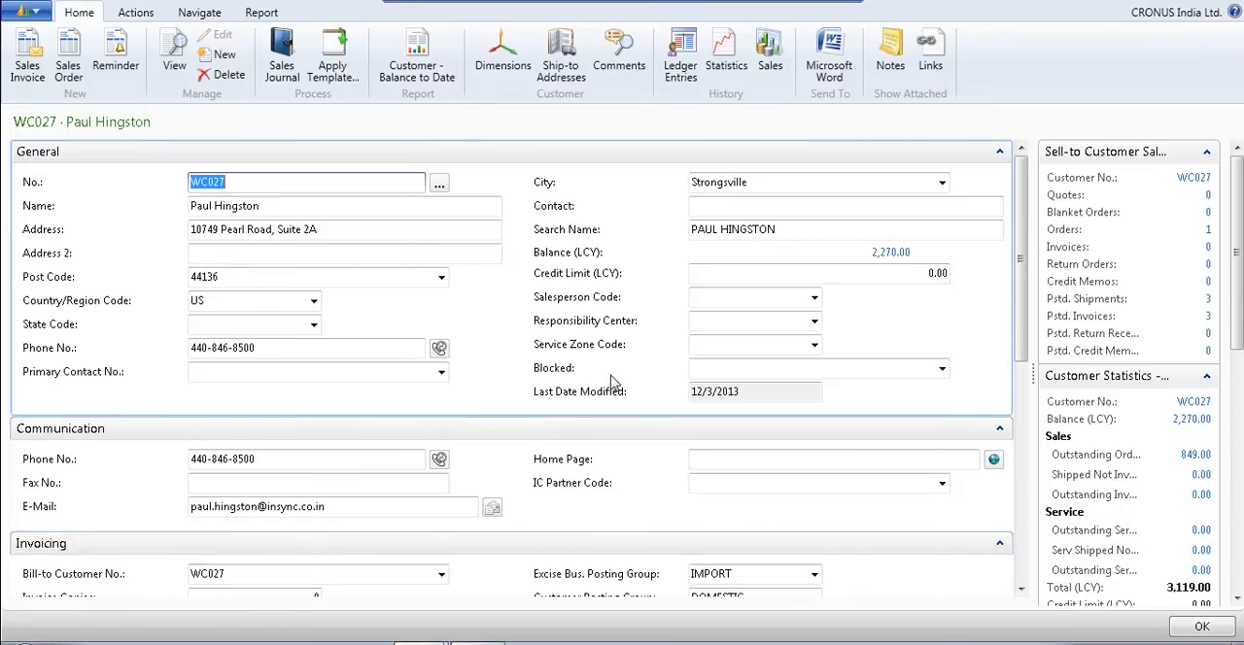
- Review WC027's Web Data FastTab, checking WebCustomerGender and WebSiteCode
scroll("down", 3)
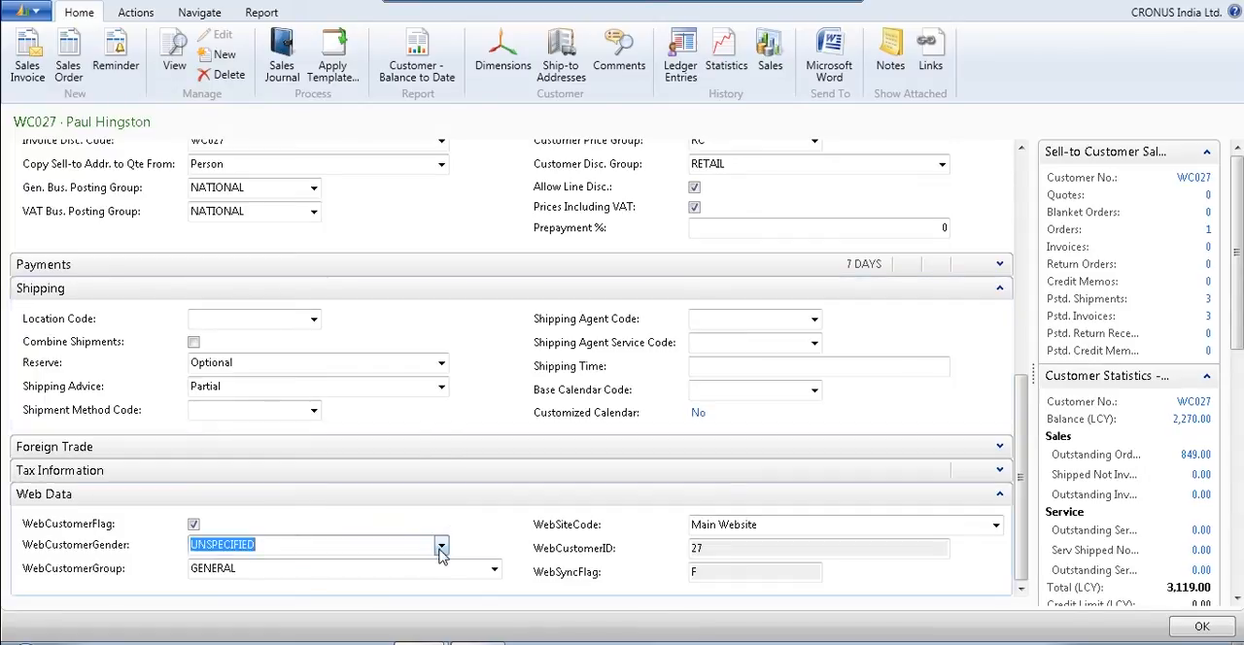
left_click(439, 544)
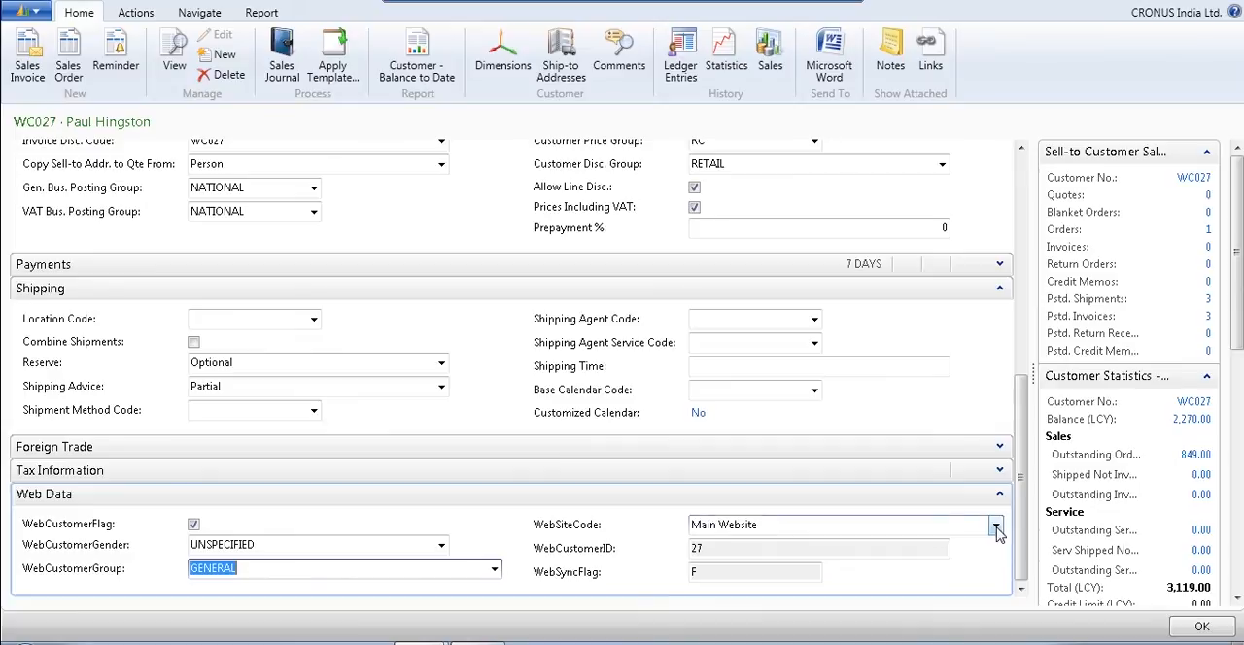
left_click(995, 524)
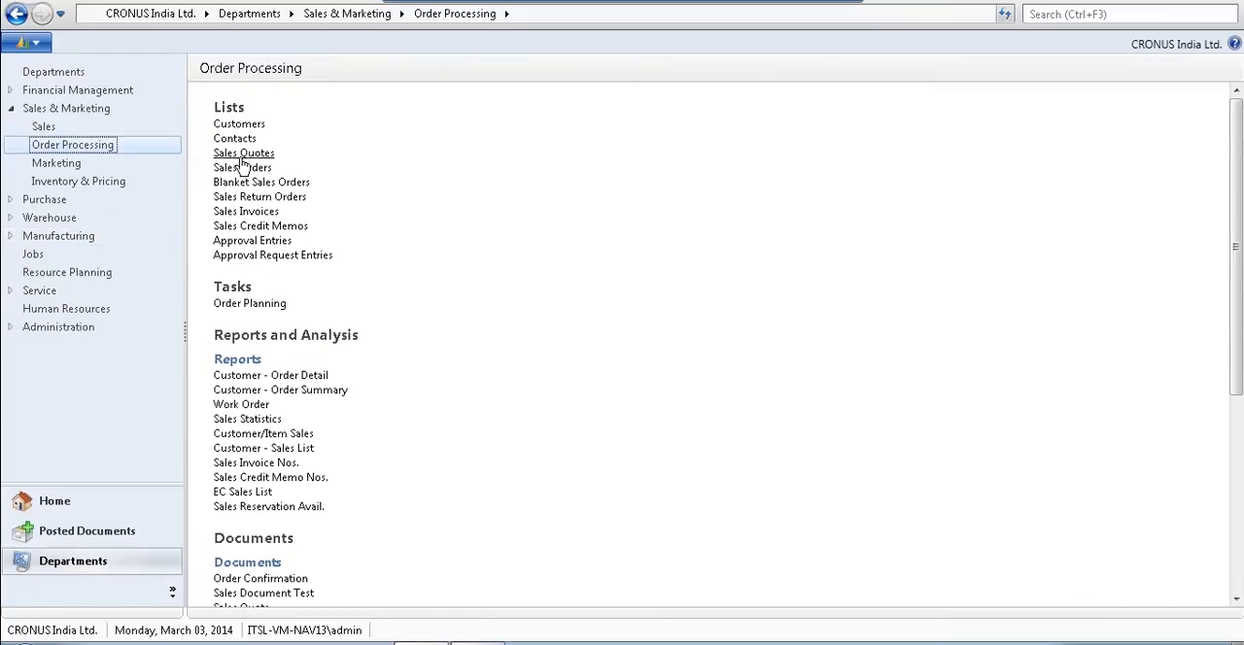
left_click(233, 167)
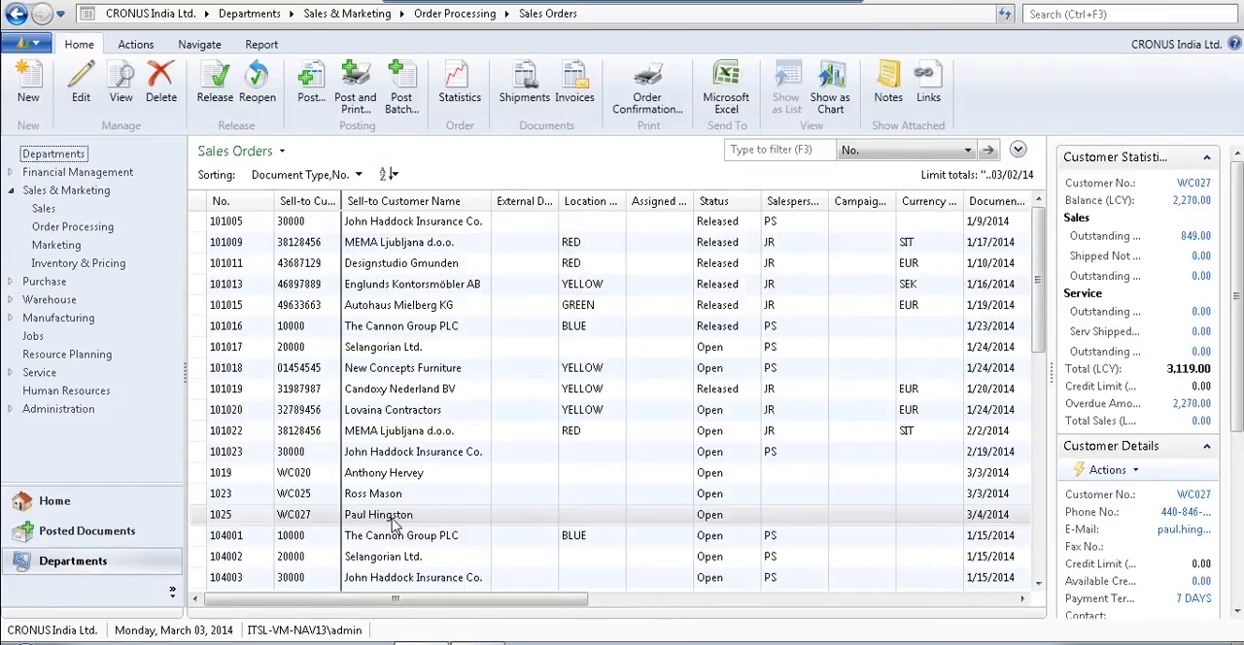
double_click(377, 515)
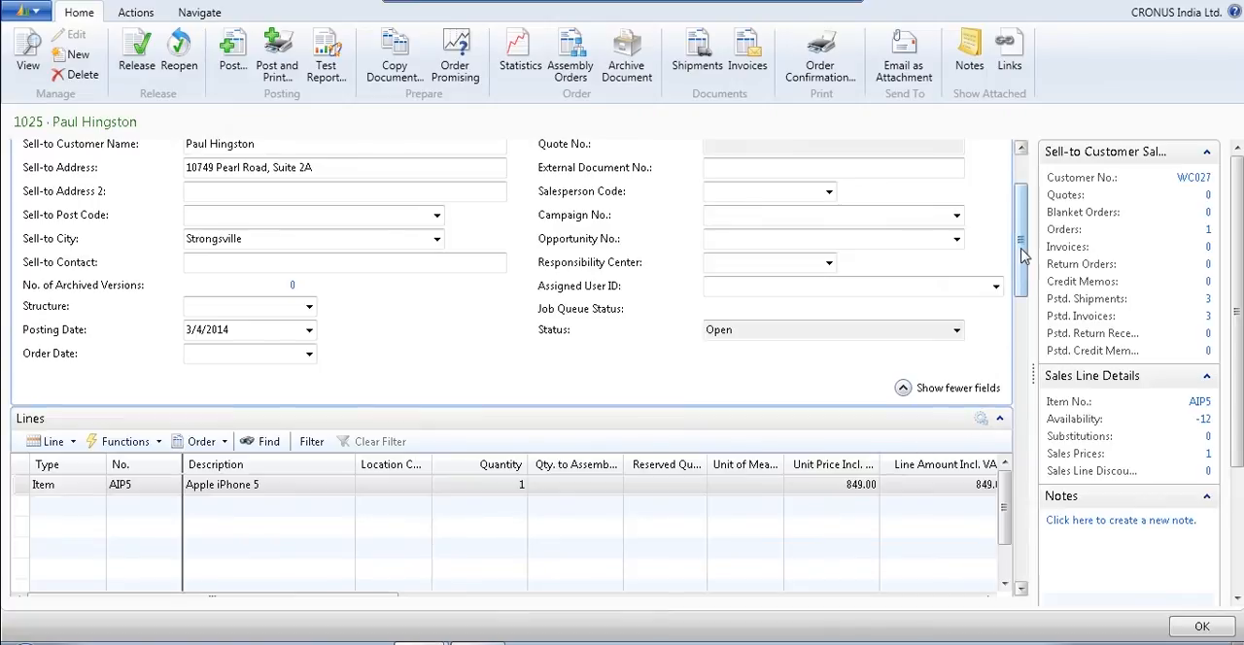
- Verify WebIncrementID 100000016 on order 1025's WebData FastTab and start posting it
scroll("down", 3)
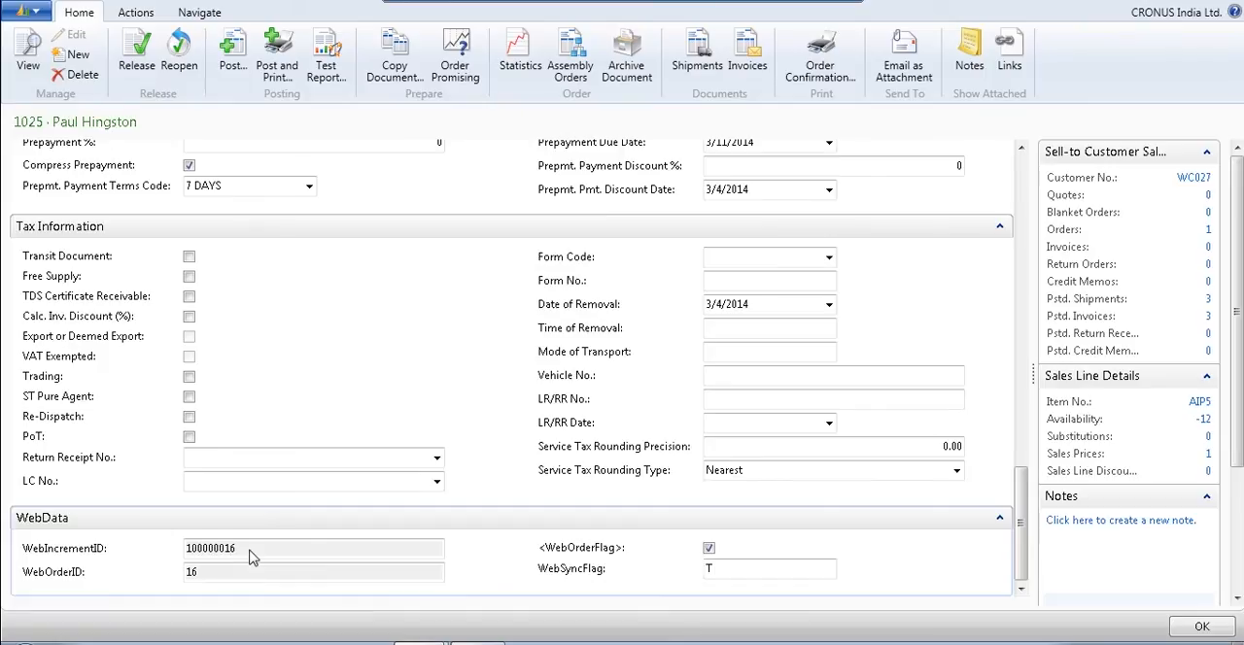
left_click(227, 51)
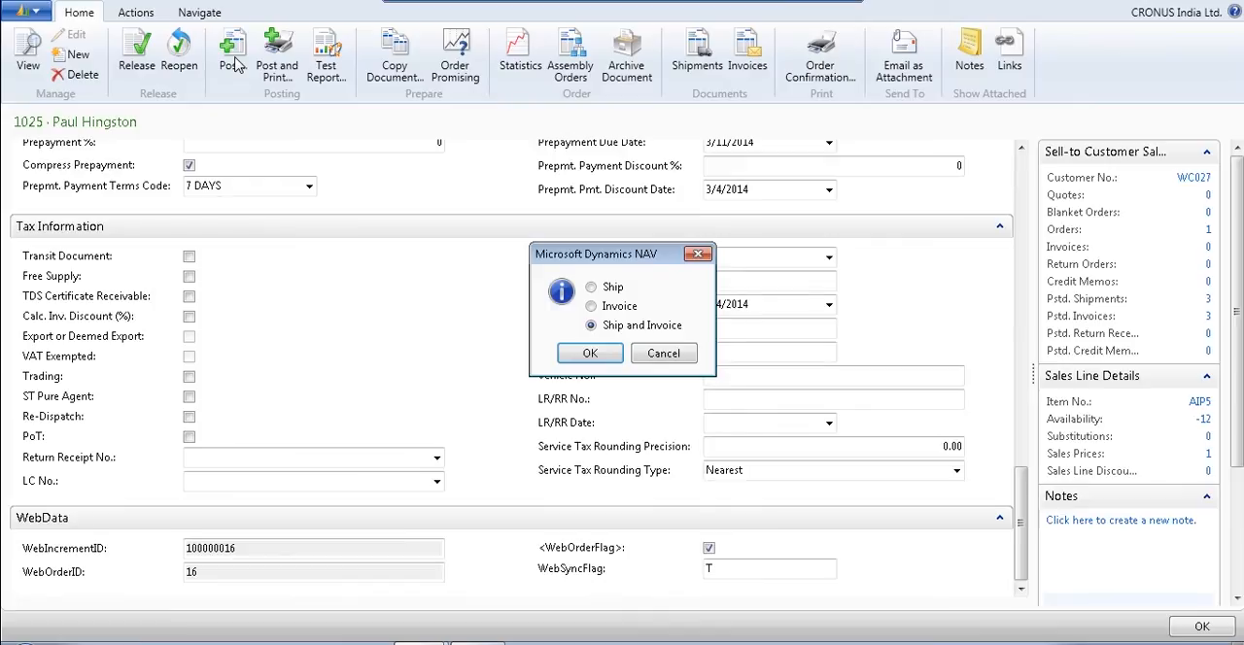
mouse_move(560, 323)
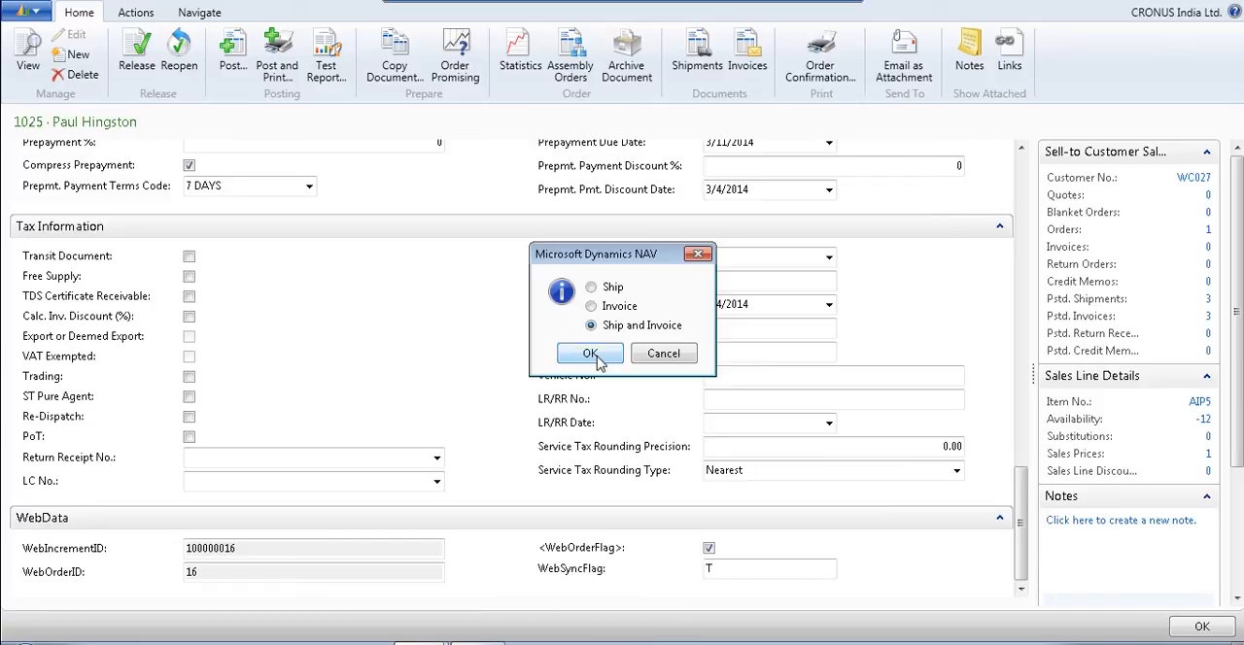
- Post order 1025 with the Ship and Invoice option confirmed
left_click(591, 353)
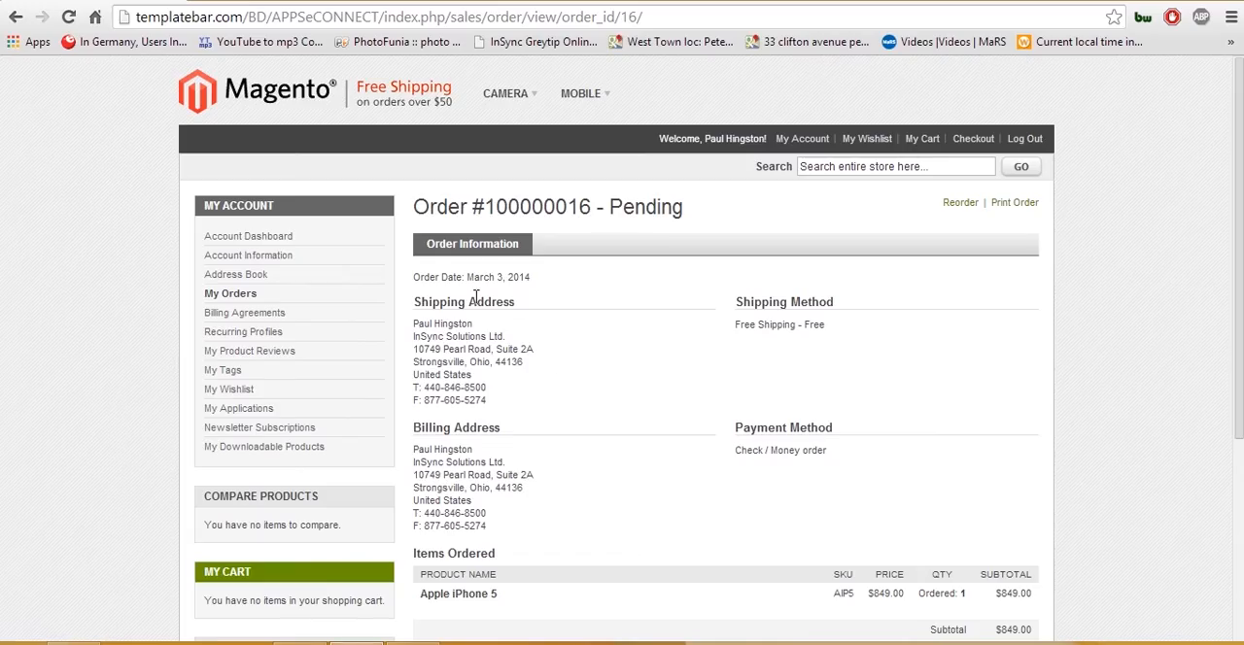
mouse_move(325, 266)
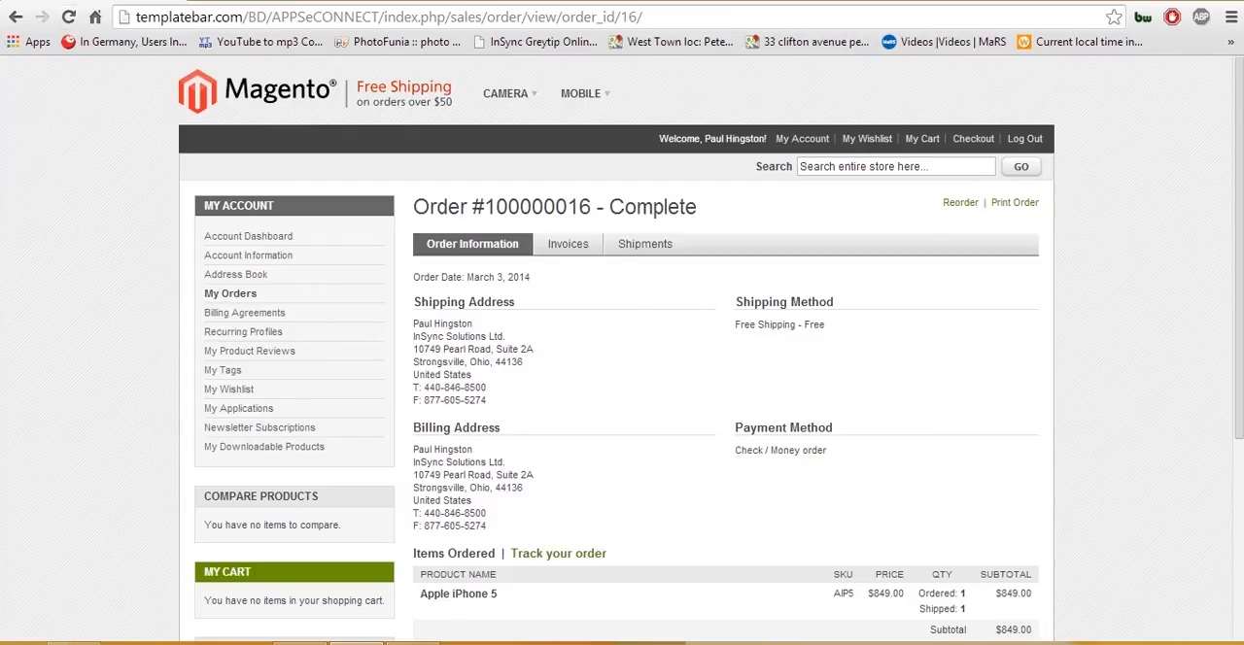
- Review order 100000016's invoice #100000014 and shipment #100000014 for the Apple iPhone 5
left_click(568, 245)
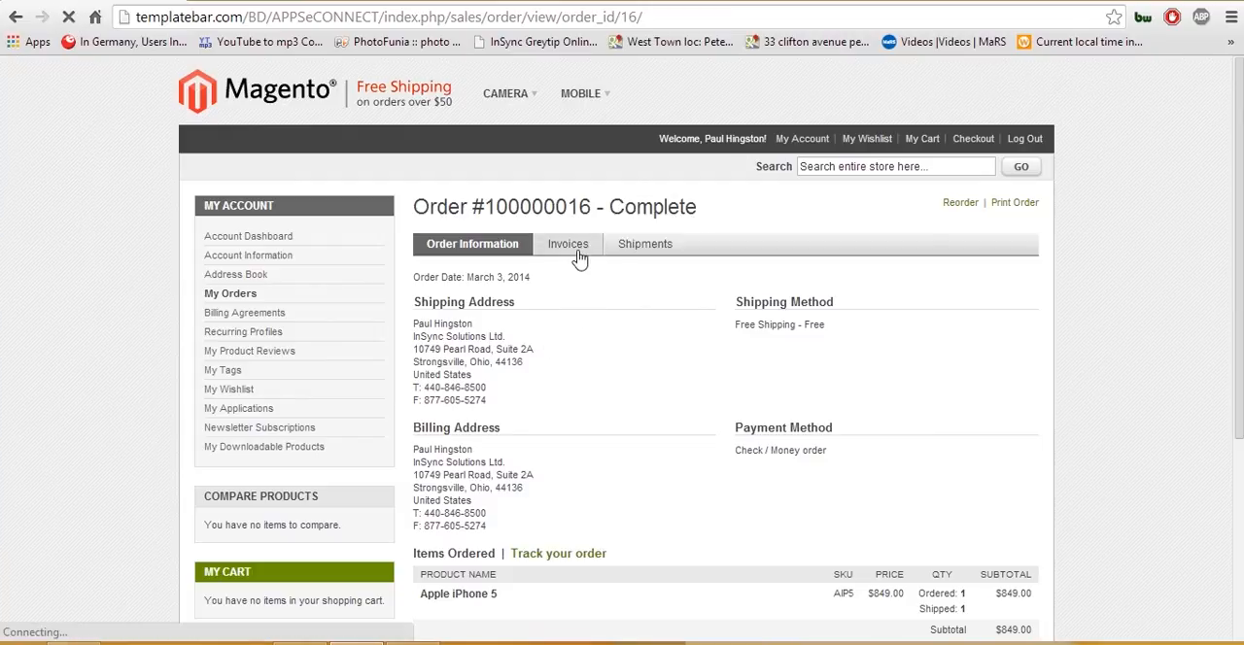
left_click(568, 245)
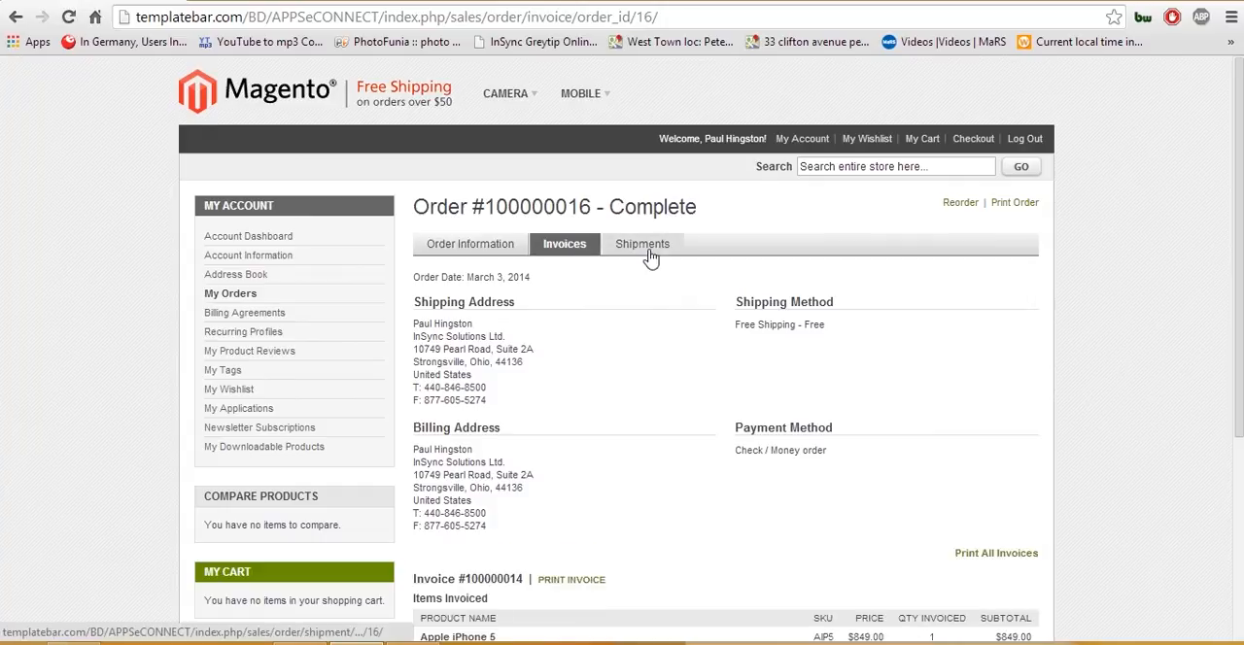
left_click(641, 245)
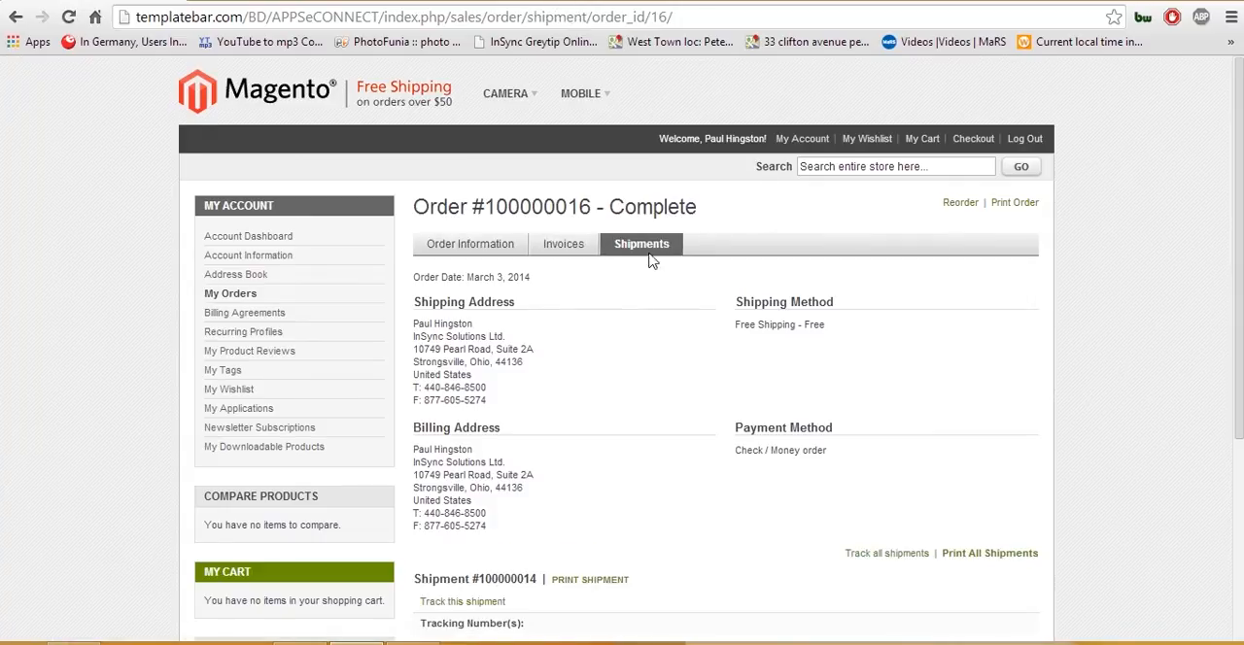
scroll("down", 3)
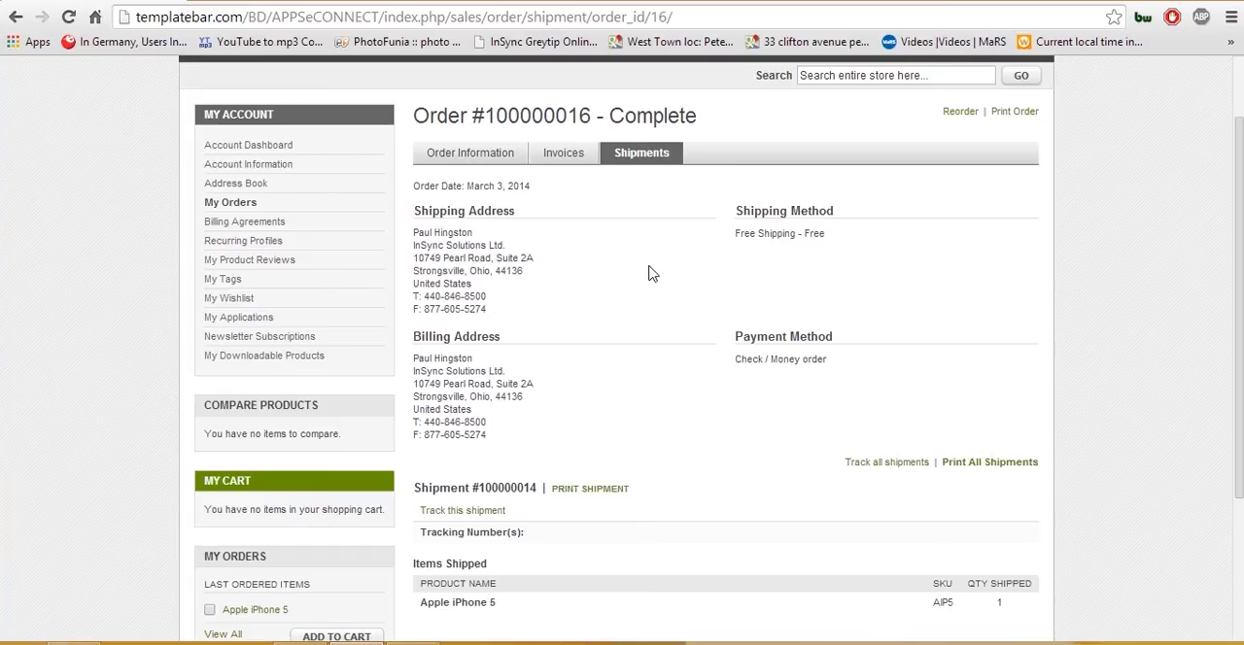
scroll("down", 3)
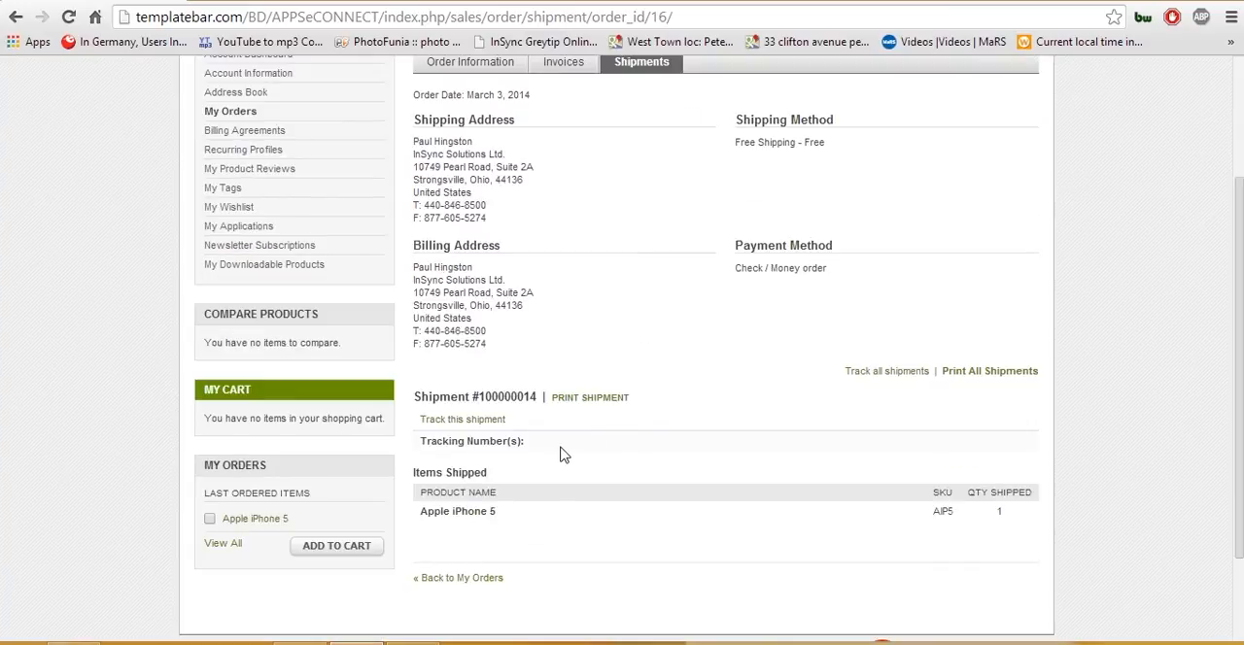
mouse_move(552, 453)
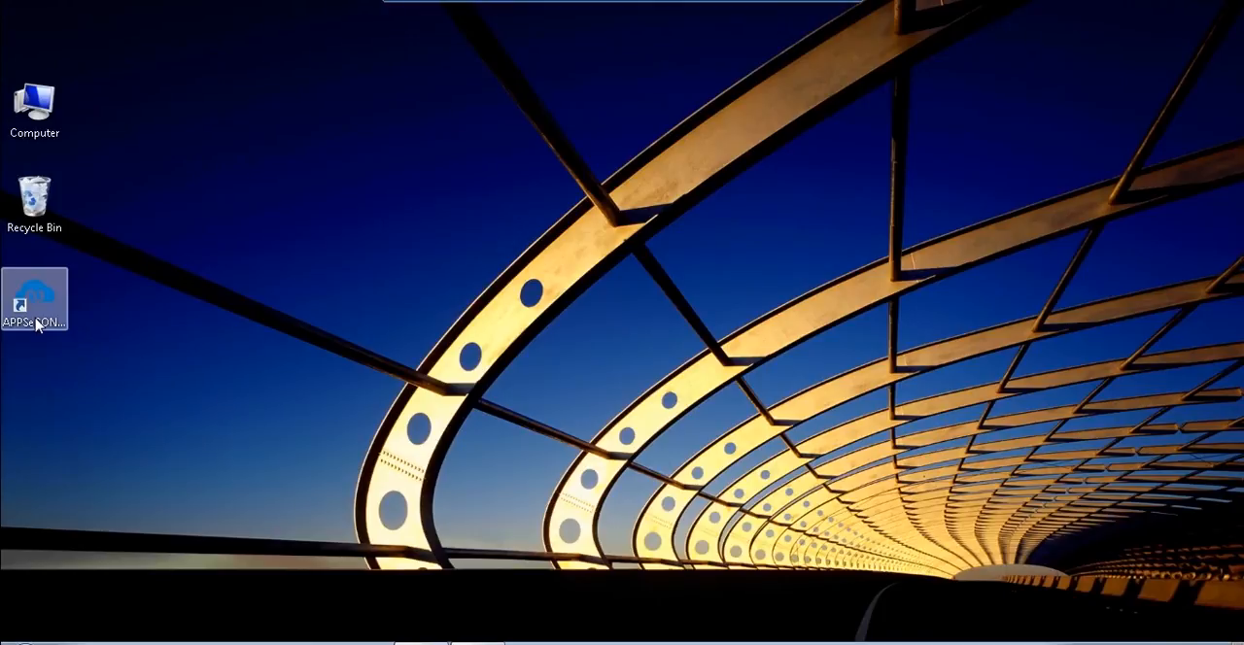
- Launch the APPSeCONNECT console for the Cronus Demo Setup connection
double_click(35, 291)
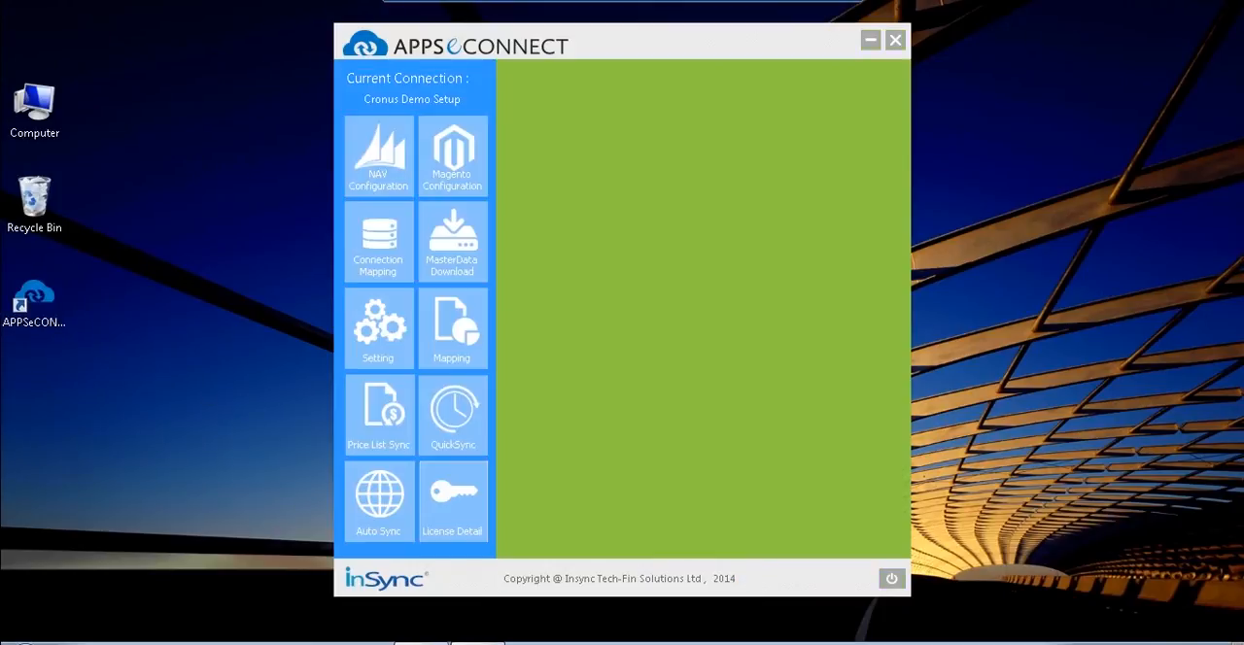
mouse_move(566, 235)
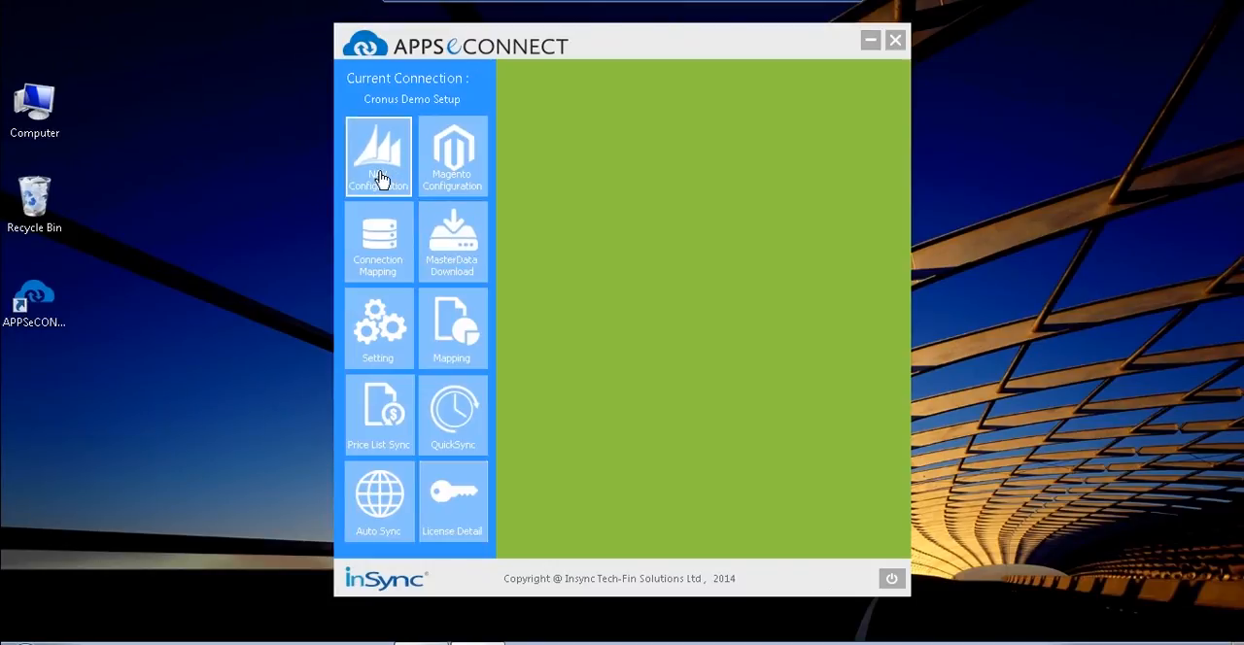
mouse_move(447, 167)
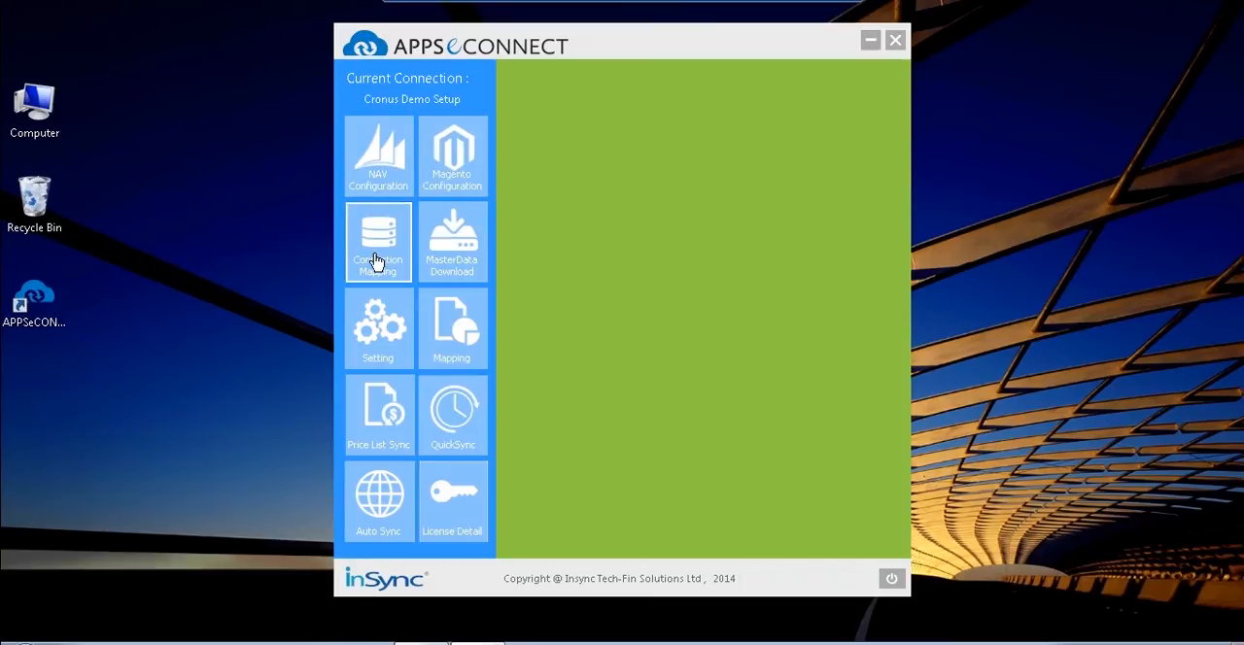
mouse_move(450, 256)
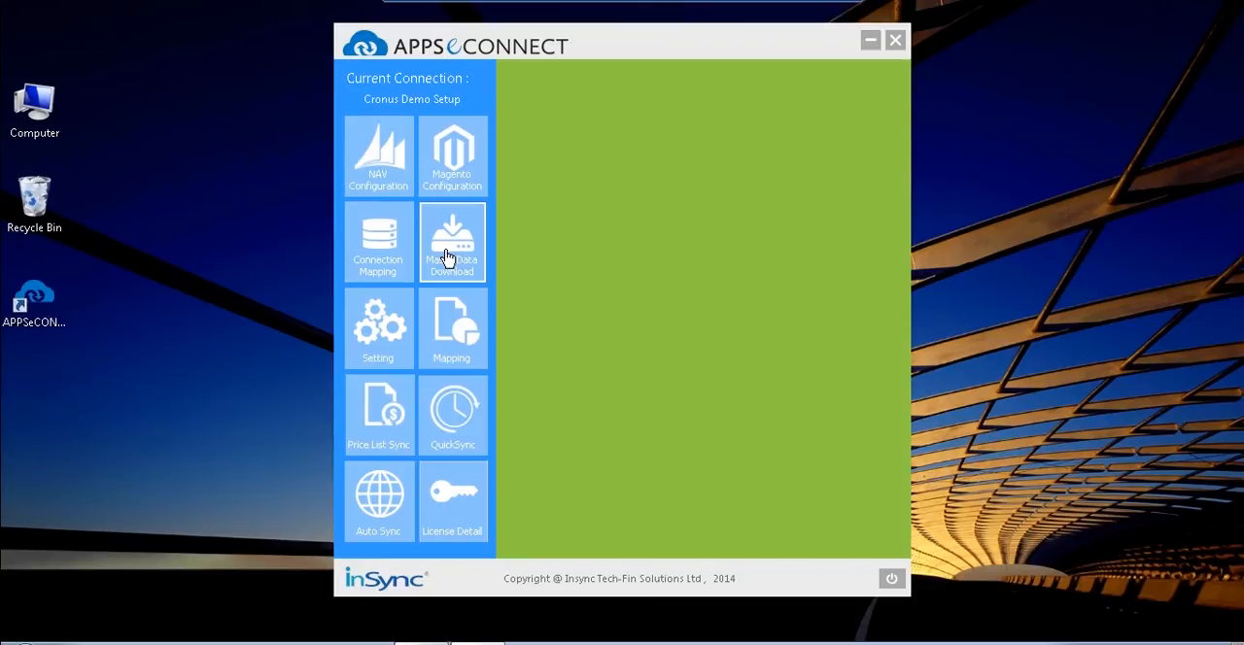
- Show the Master Data Sync list of category, website and shipping method downloads
left_click(451, 241)
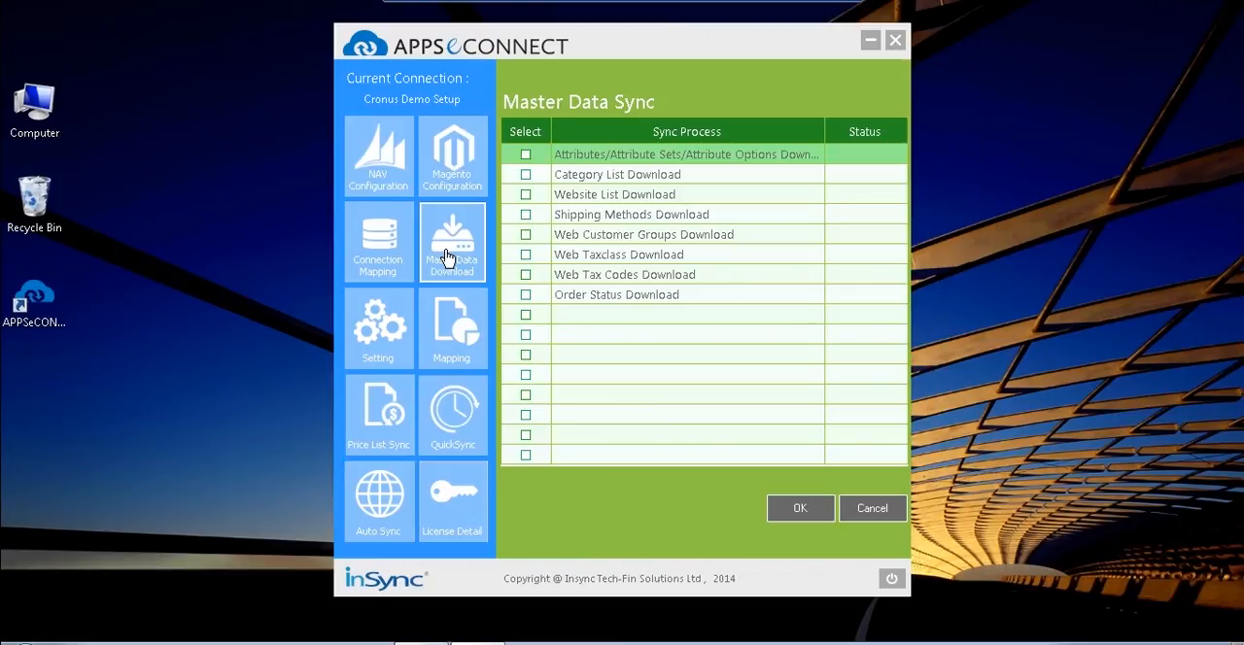
- Review the Customer, Product and SalesOrder defaults on the Settings page
left_click(377, 328)
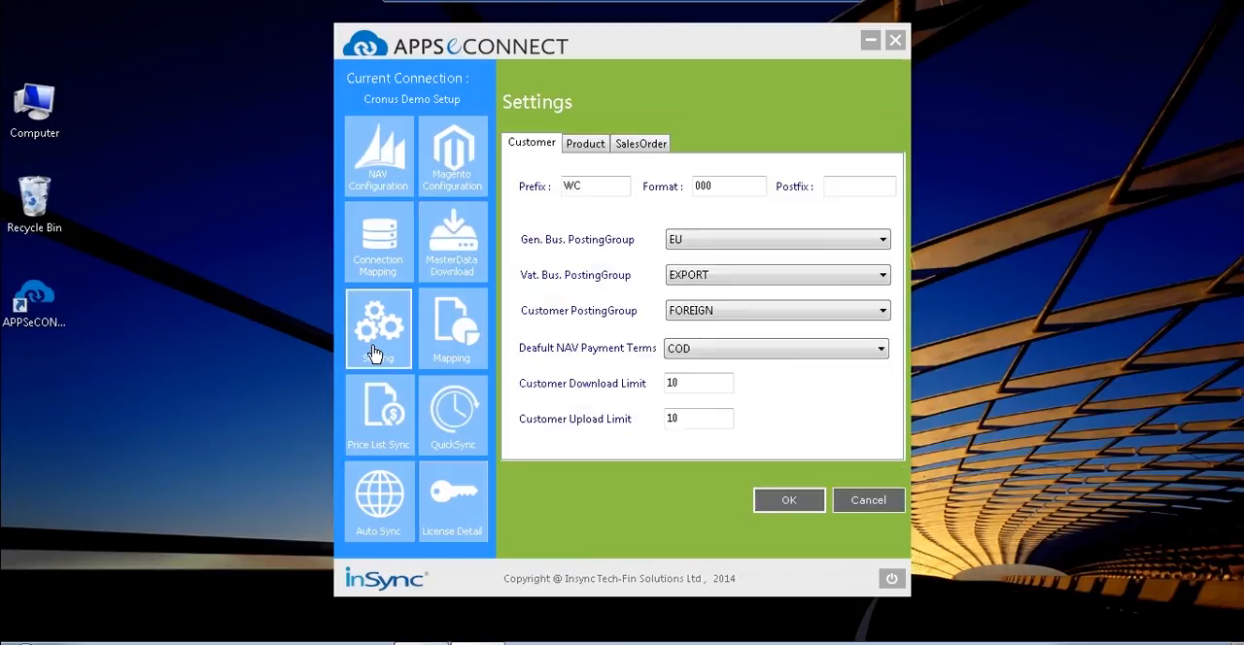
mouse_move(529, 229)
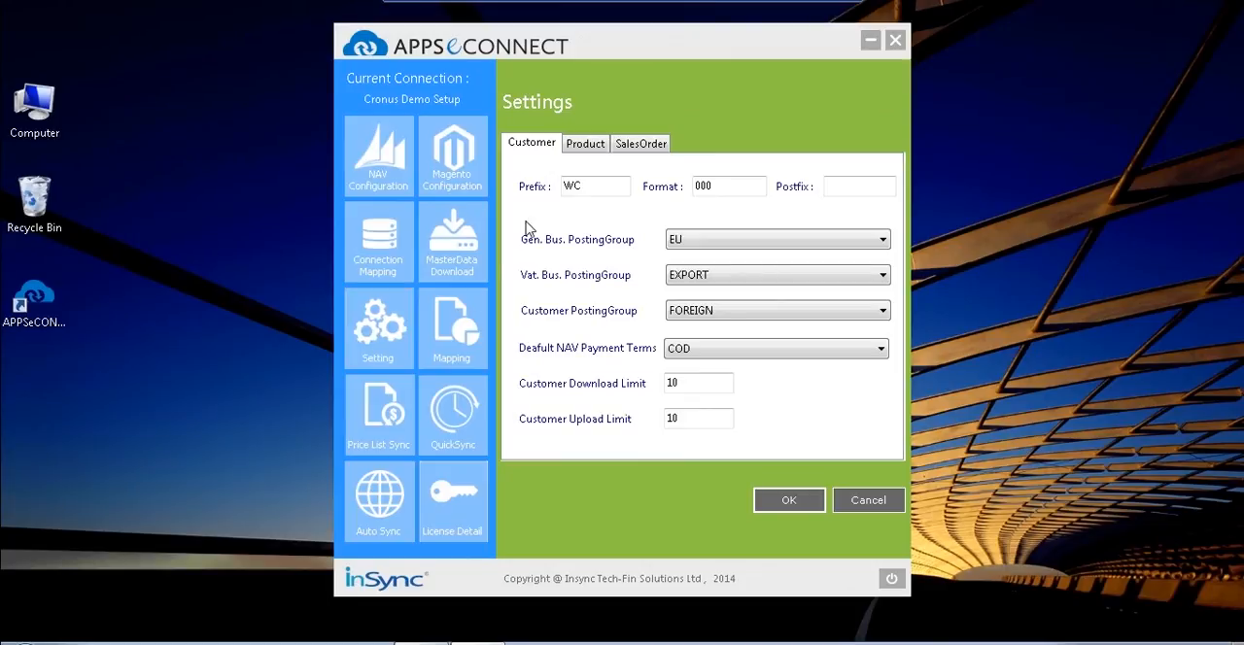
left_click(585, 144)
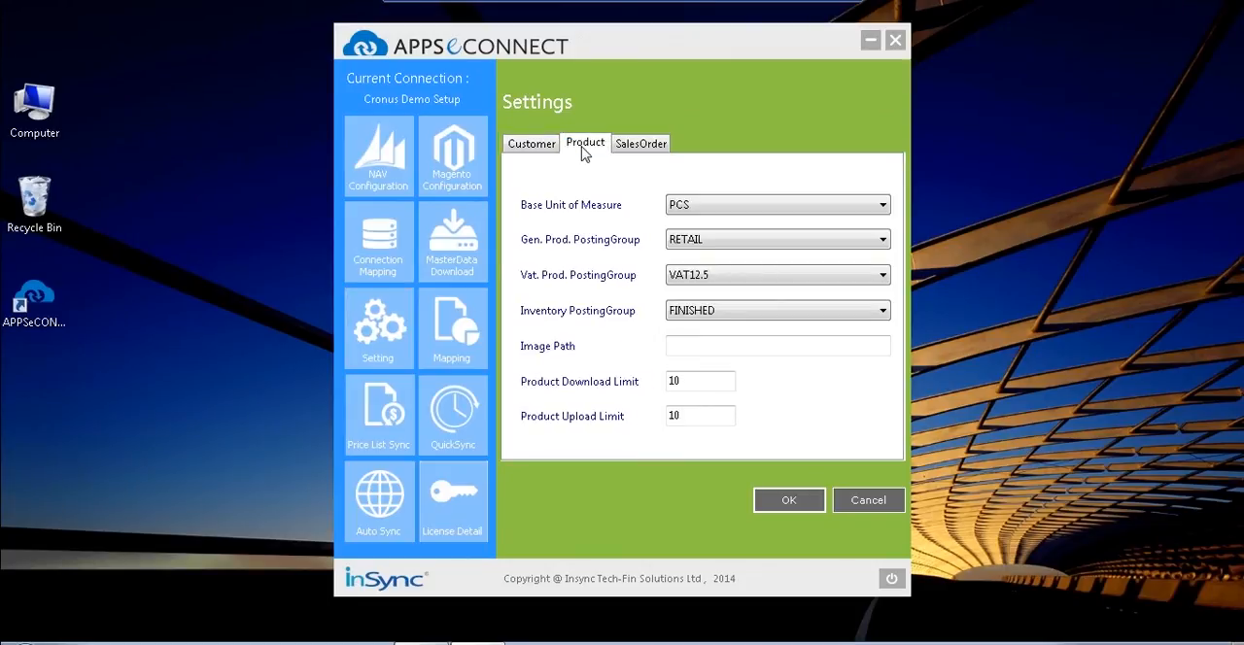
left_click(639, 144)
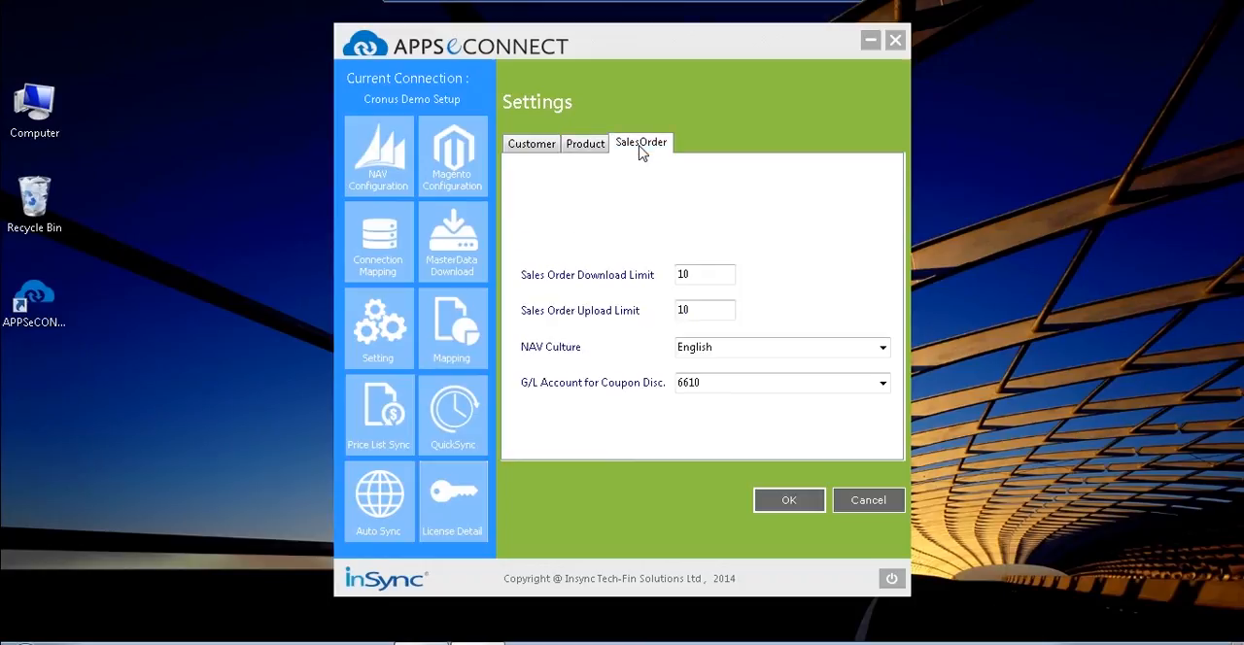
mouse_move(463, 346)
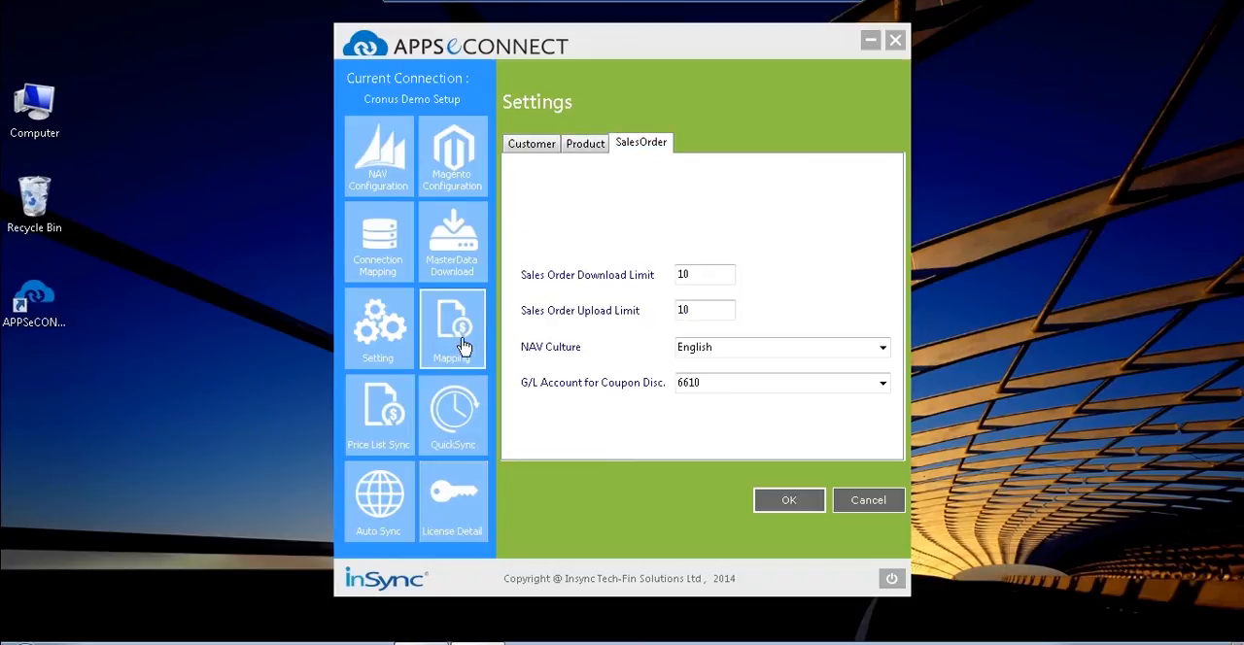
- Show the NAV-to-web code Mapping page with its Table Value choices listed
left_click(451, 328)
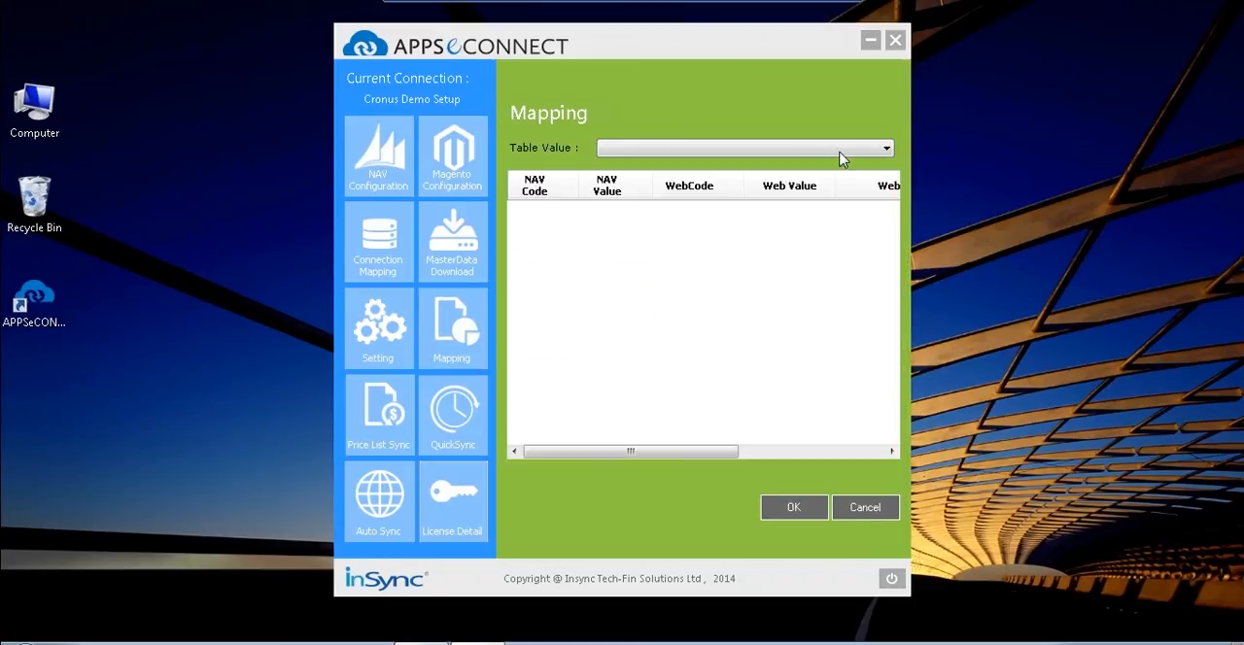
left_click(886, 147)
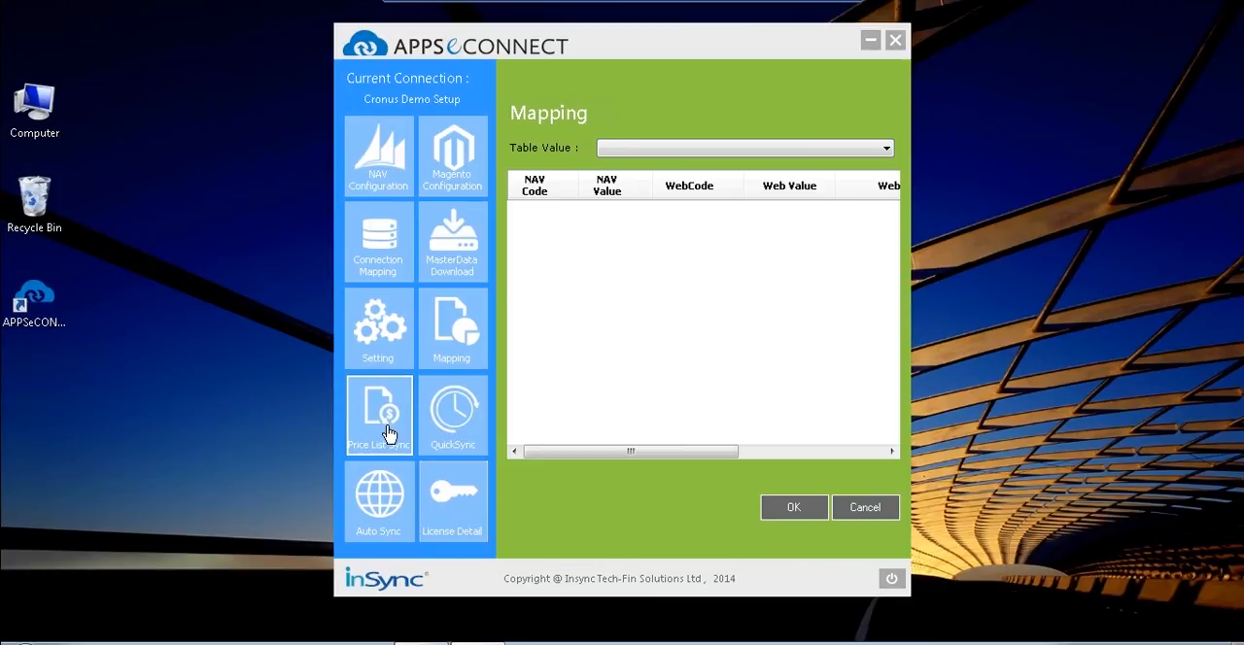
- Review the TierPrice Sync options, then show the Quick Sync process list
left_click(379, 416)
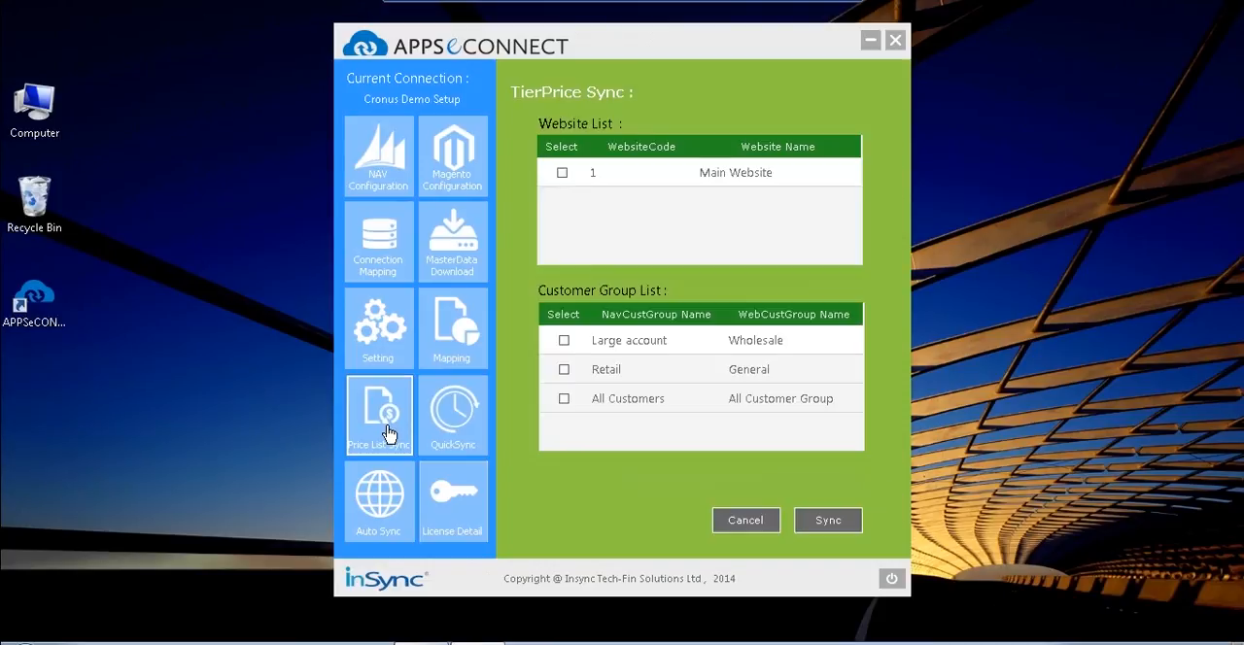
mouse_move(668, 459)
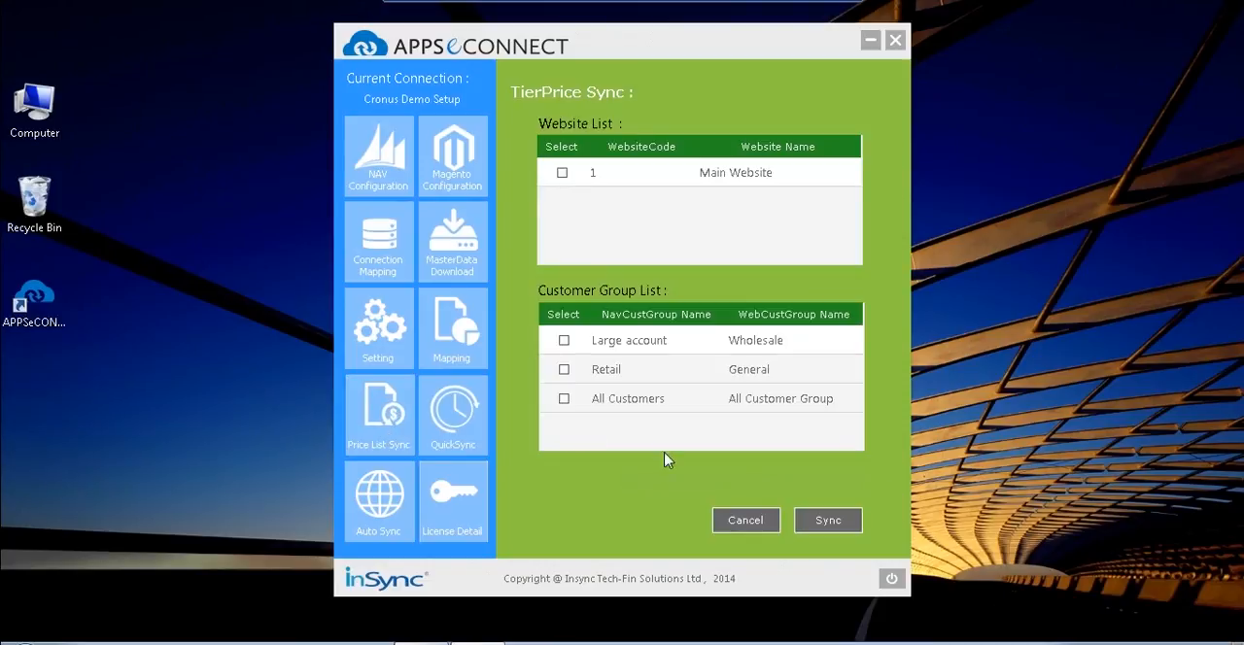
mouse_move(680, 424)
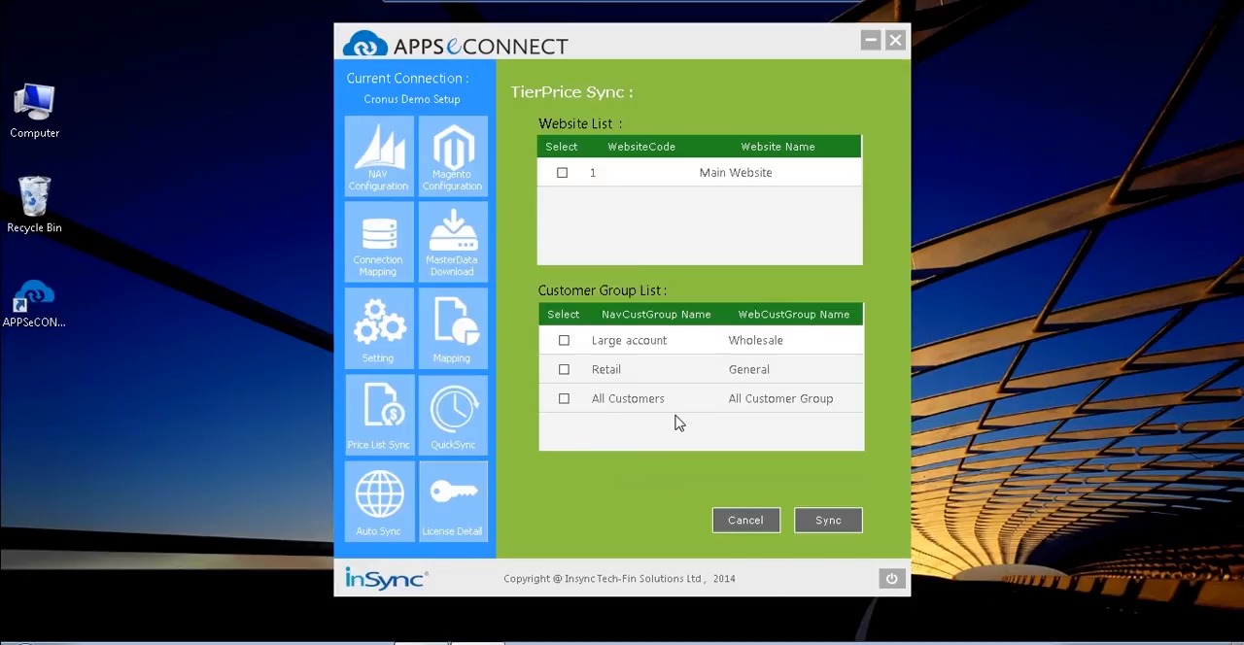
left_click(450, 416)
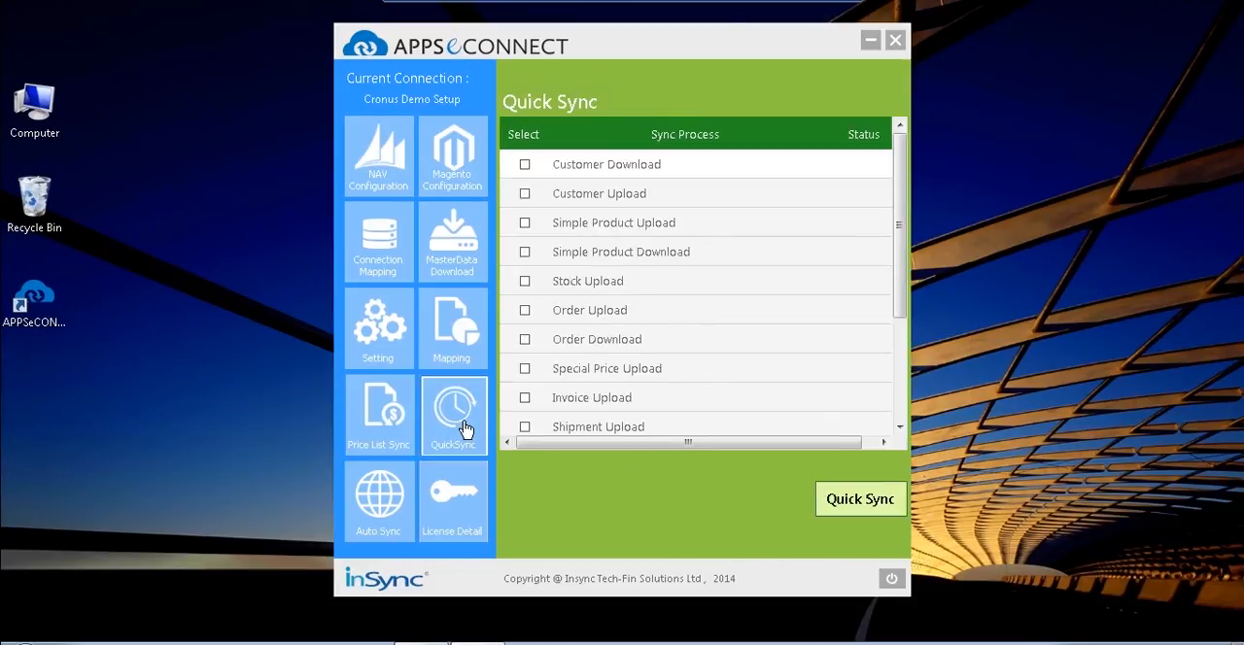
mouse_move(389, 494)
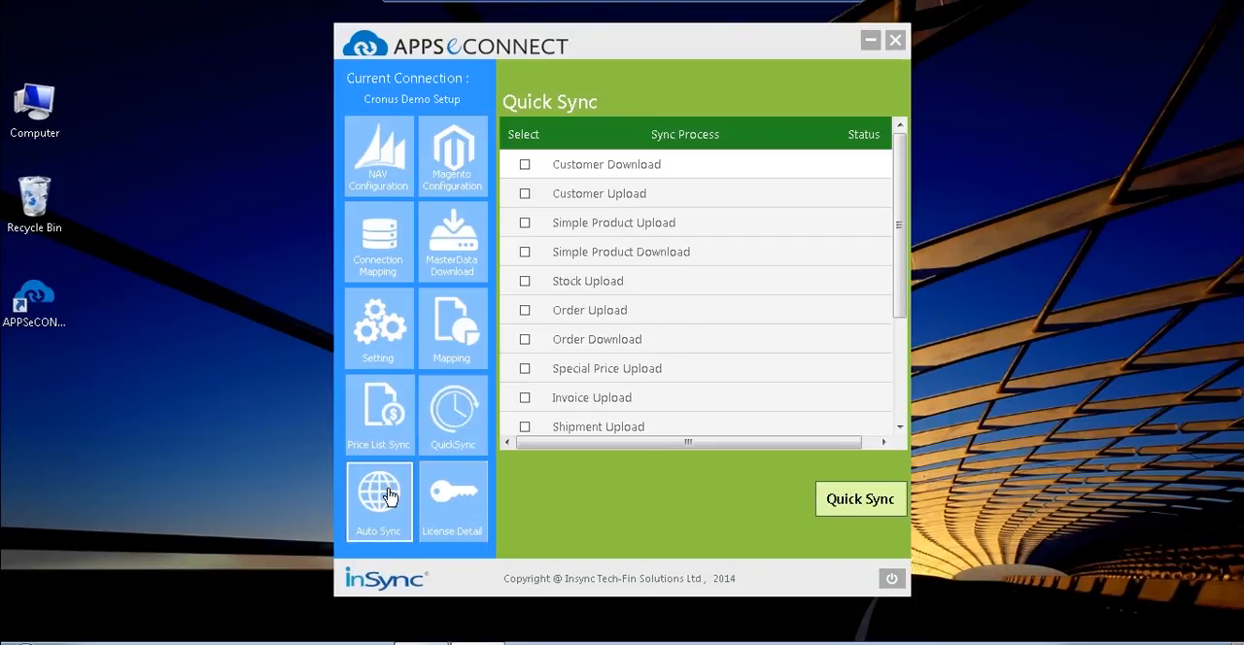
- Show the running Auto Sync with all processes ticked and nudge the 2-minute interval up and back
left_click(377, 501)
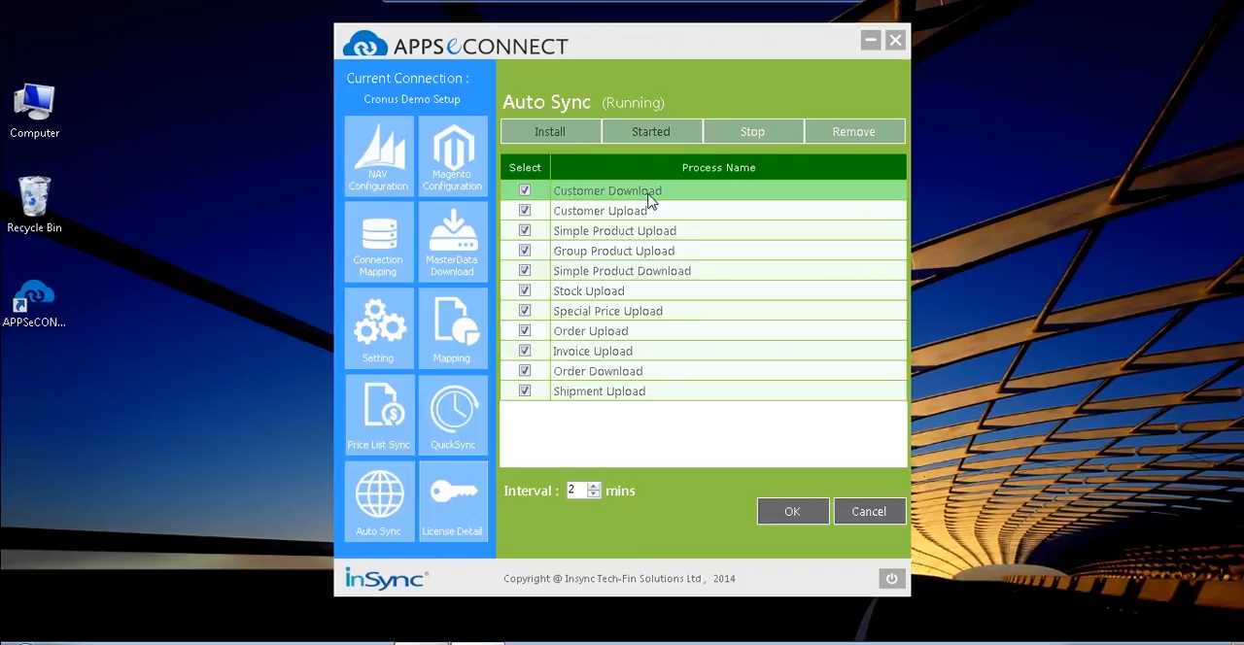
mouse_move(728, 318)
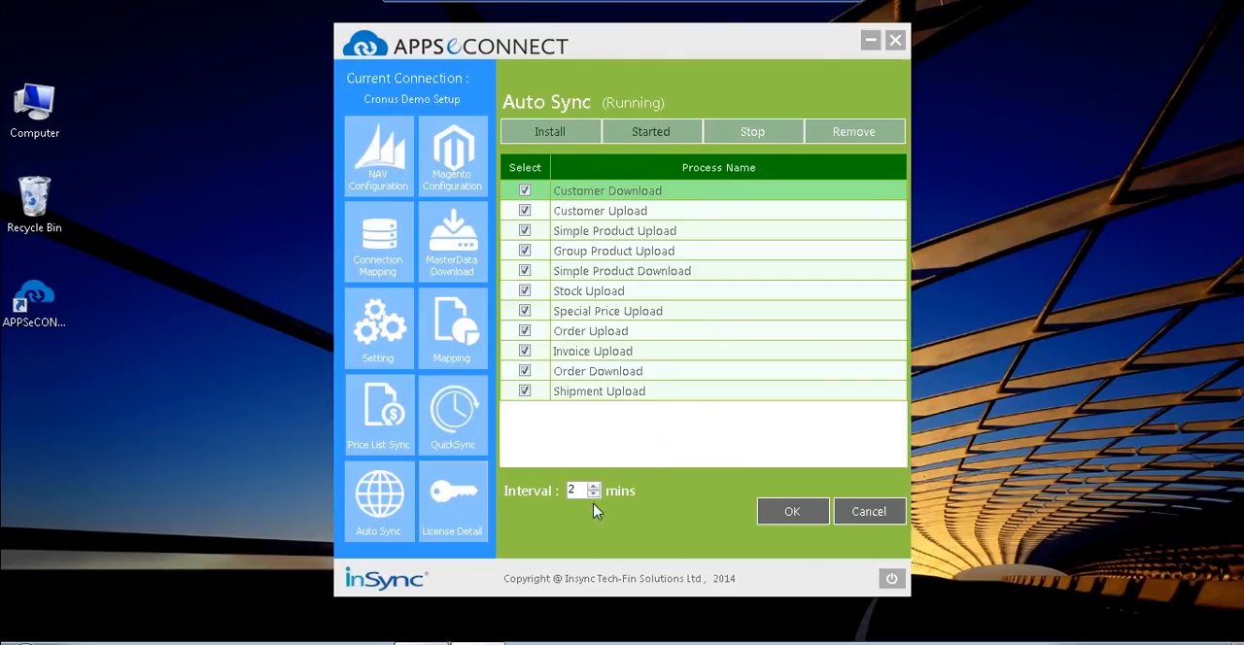
mouse_move(591, 513)
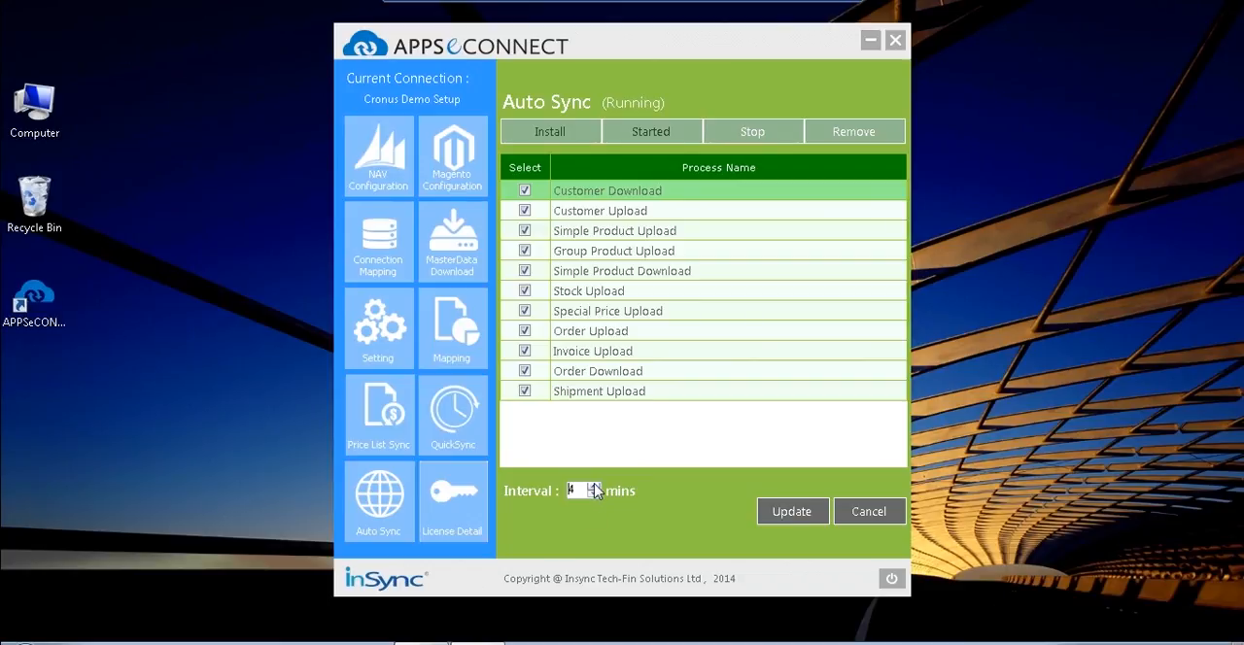
left_click(591, 497)
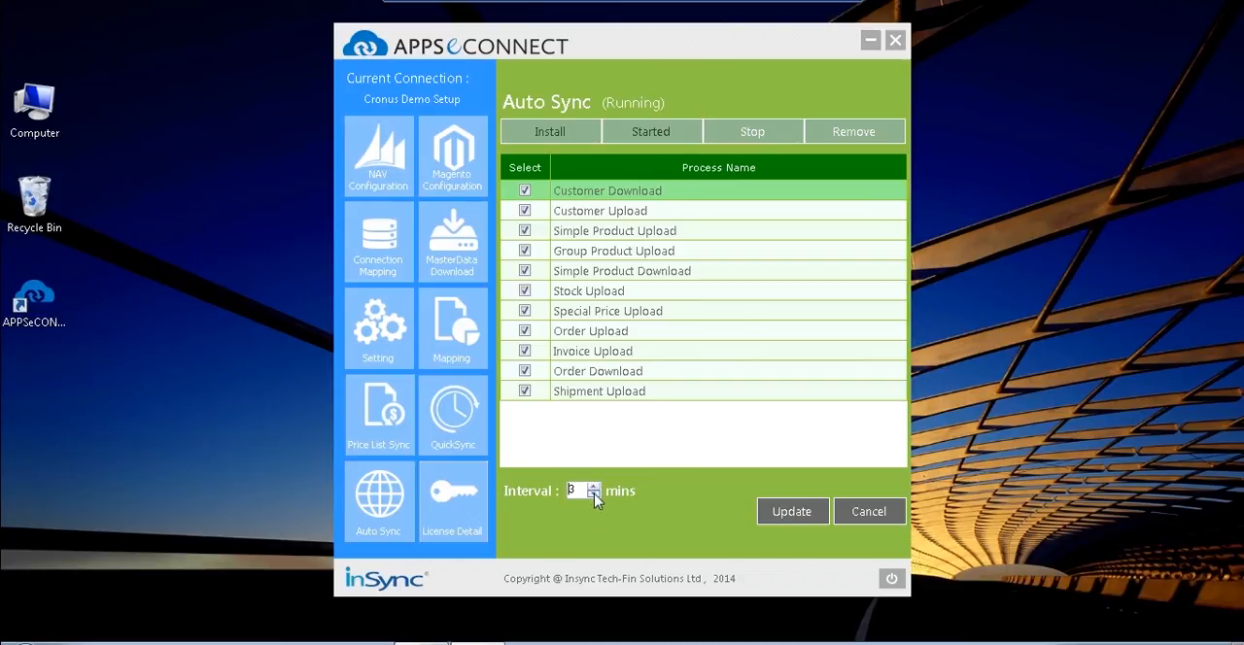
left_click(593, 497)
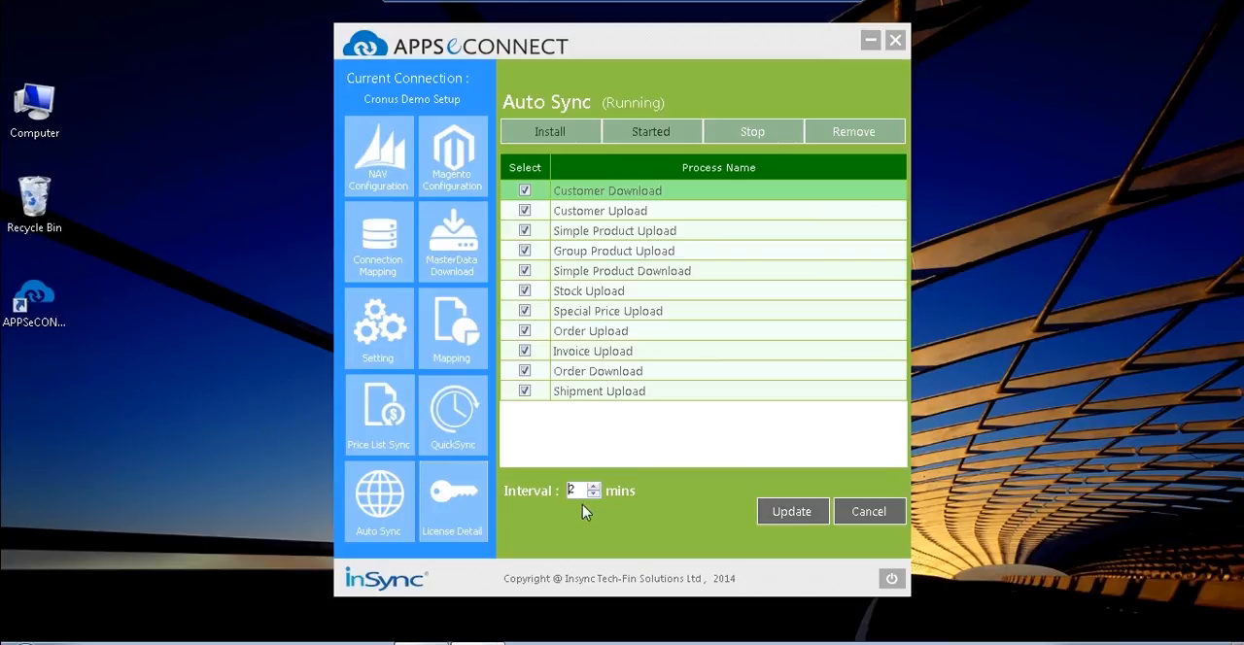